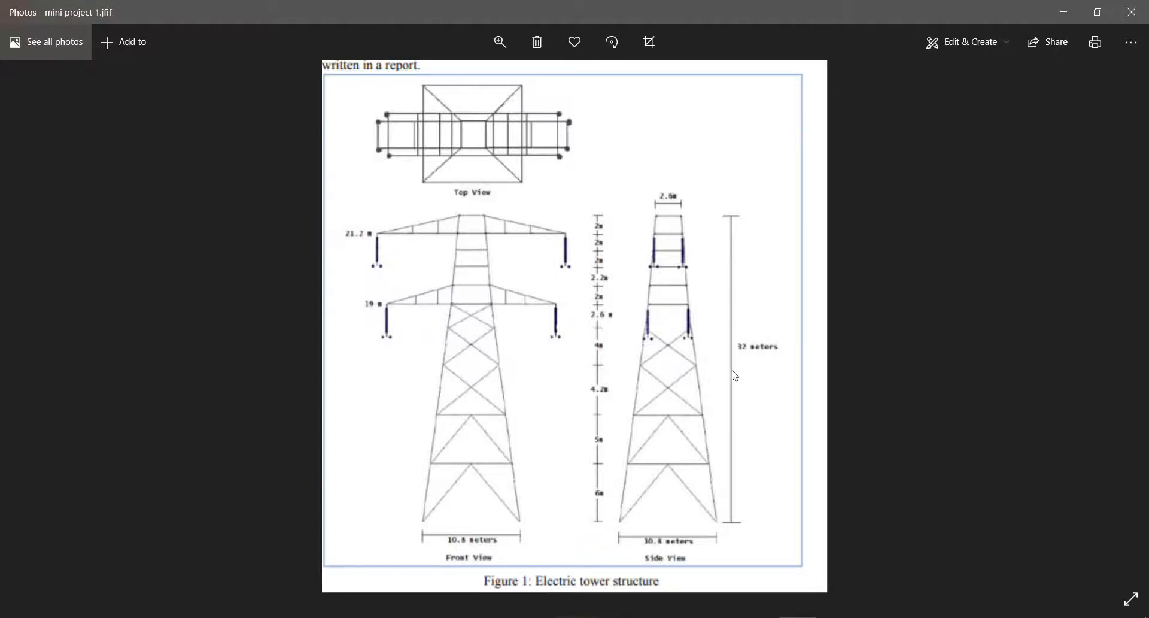
pyautogui.moveTo(726, 333)
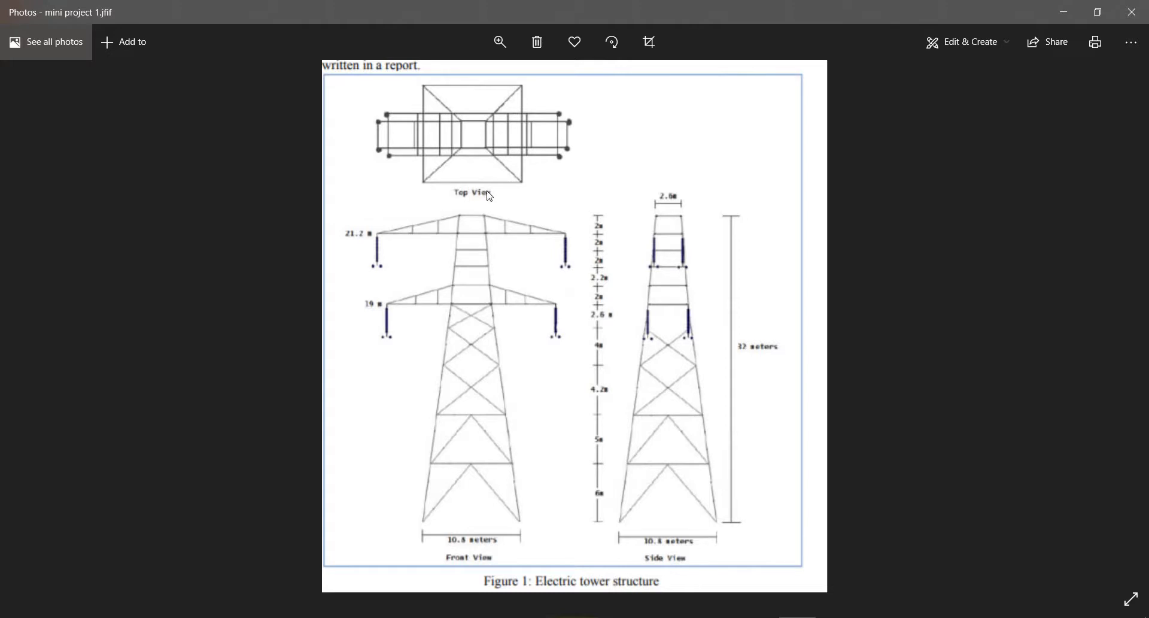
pyautogui.moveTo(546, 285)
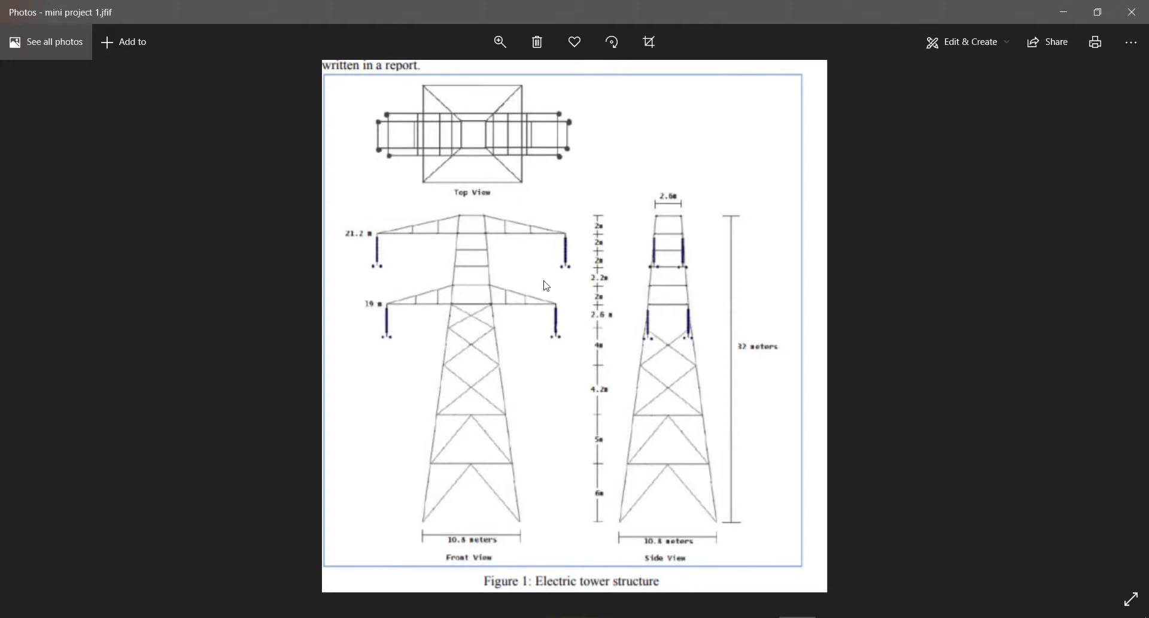
pyautogui.moveTo(675, 286)
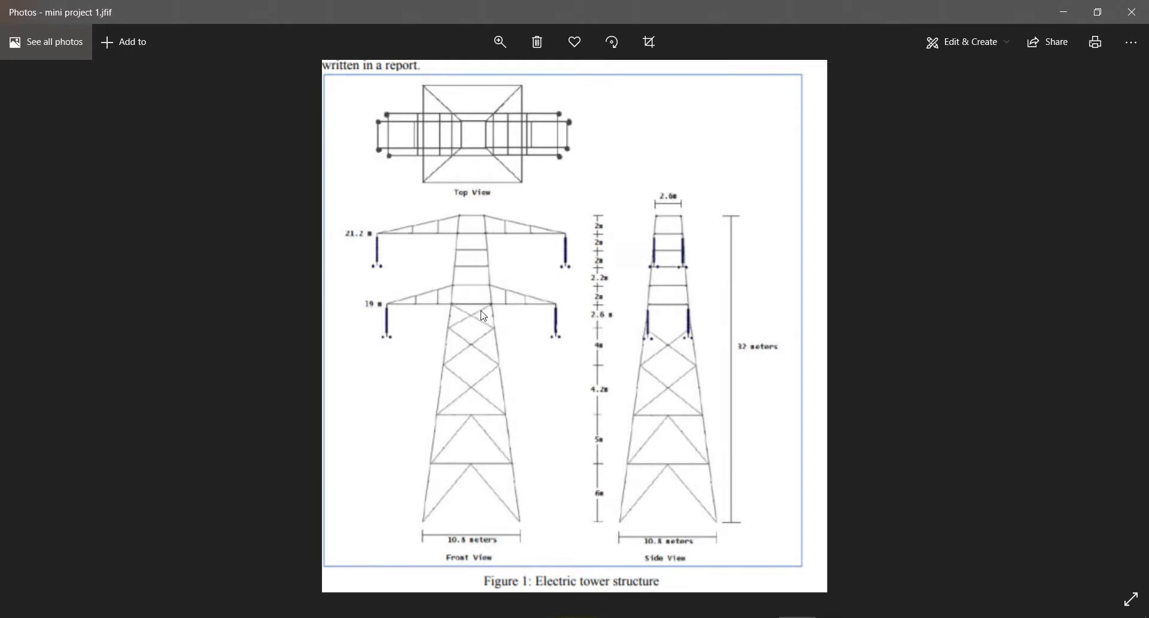
pyautogui.moveTo(620, 354)
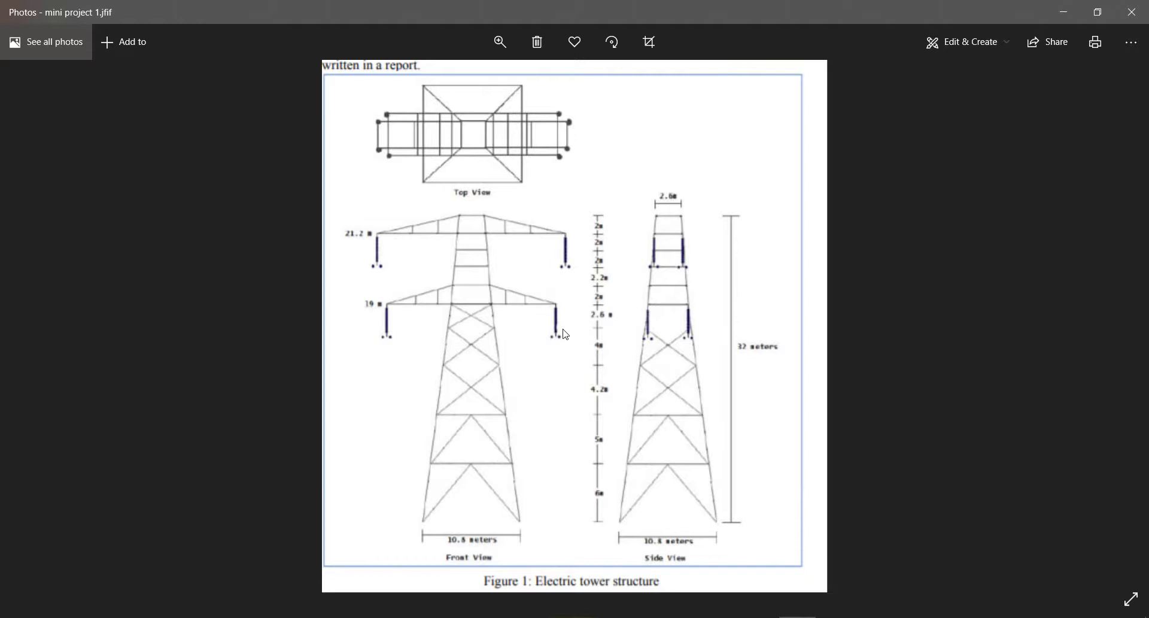
pyautogui.moveTo(368, 265)
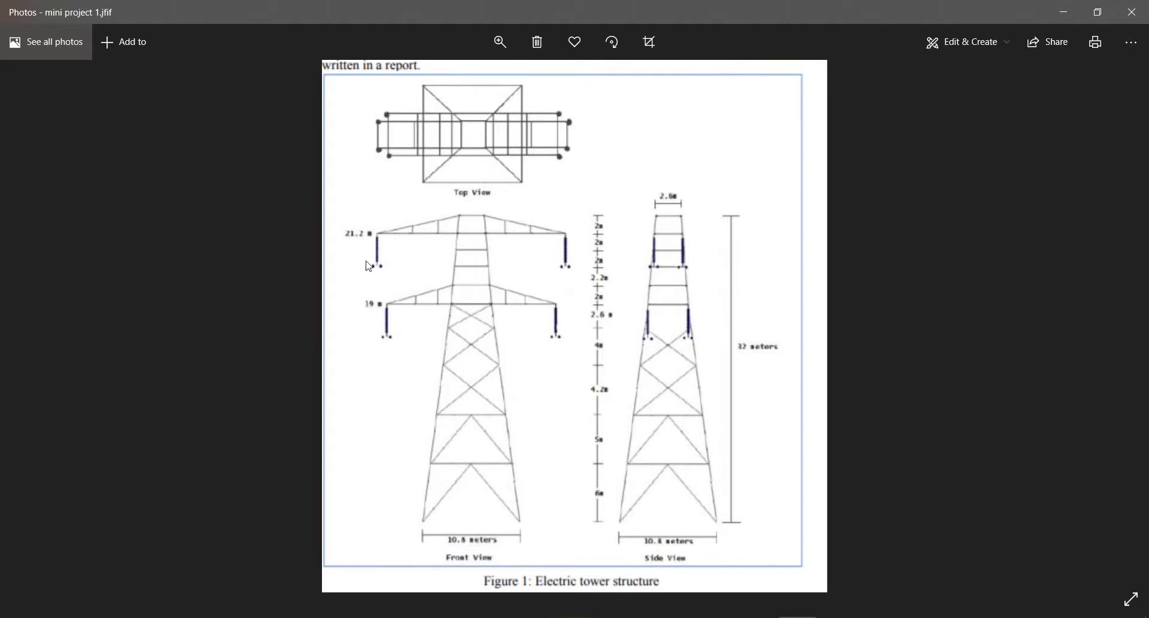
pyautogui.moveTo(563, 359)
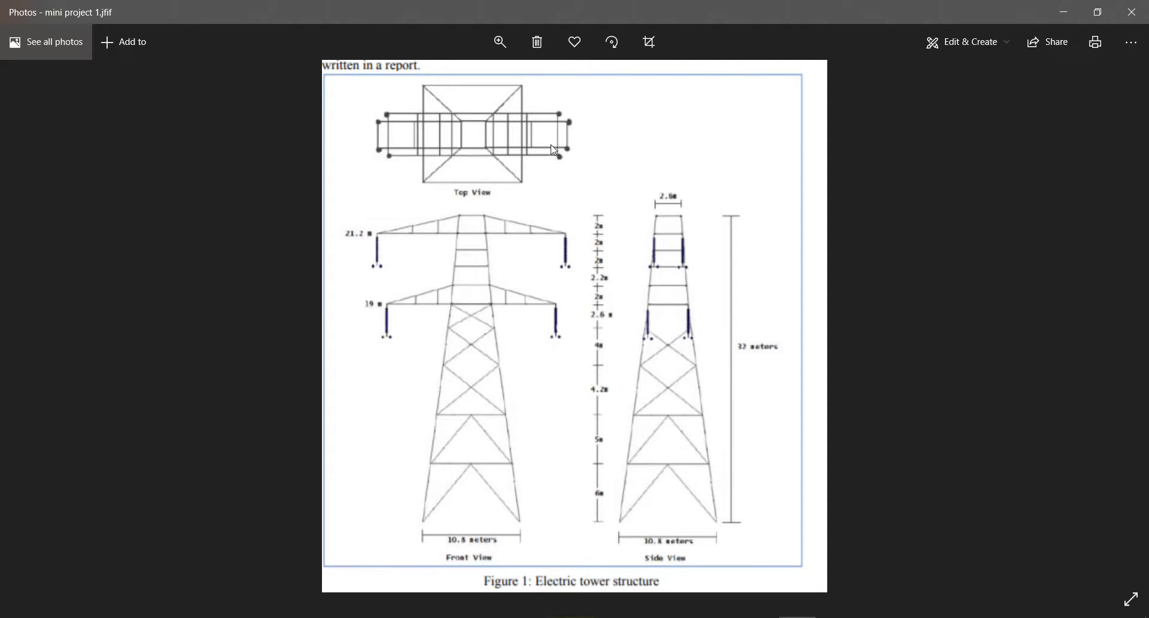
pyautogui.moveTo(527, 357)
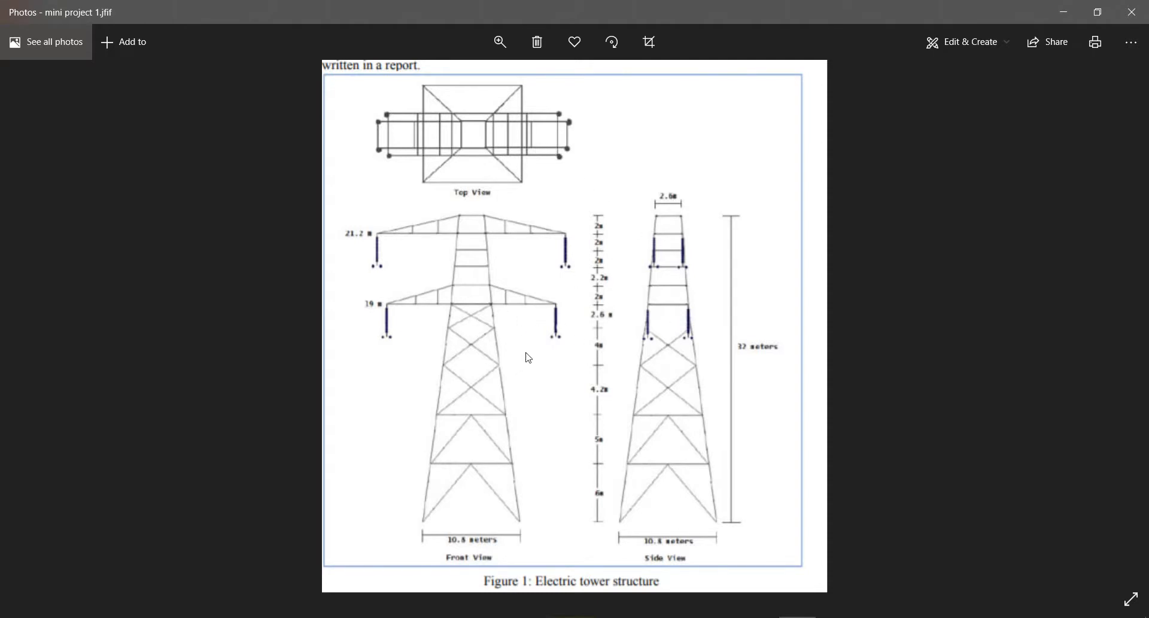
pyautogui.moveTo(713, 462)
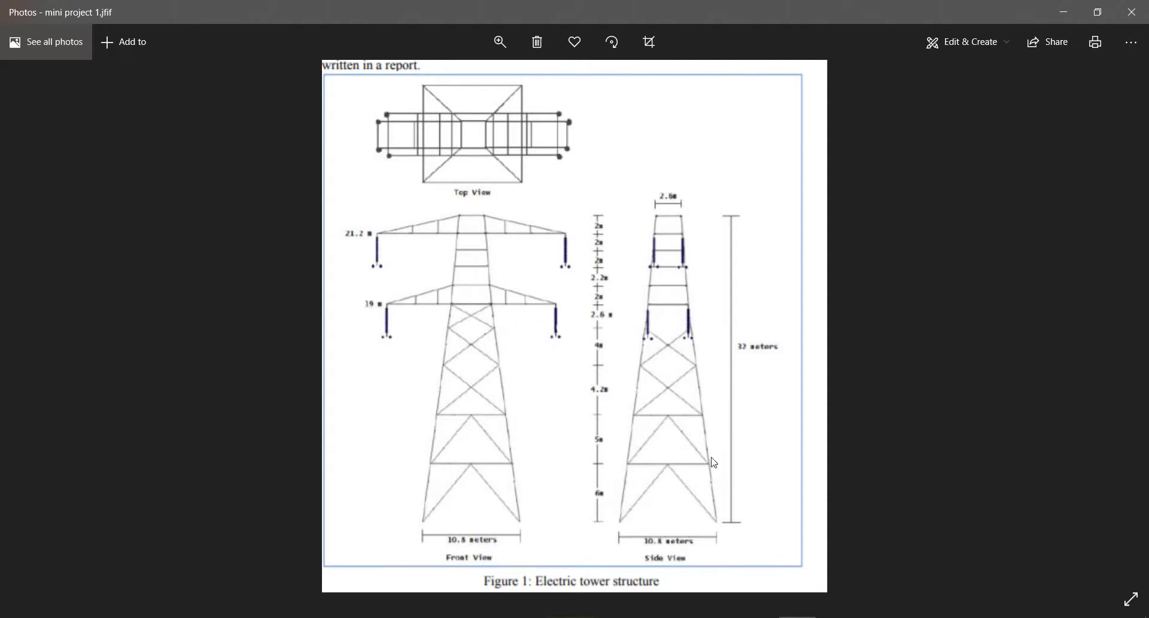
pyautogui.moveTo(533, 295)
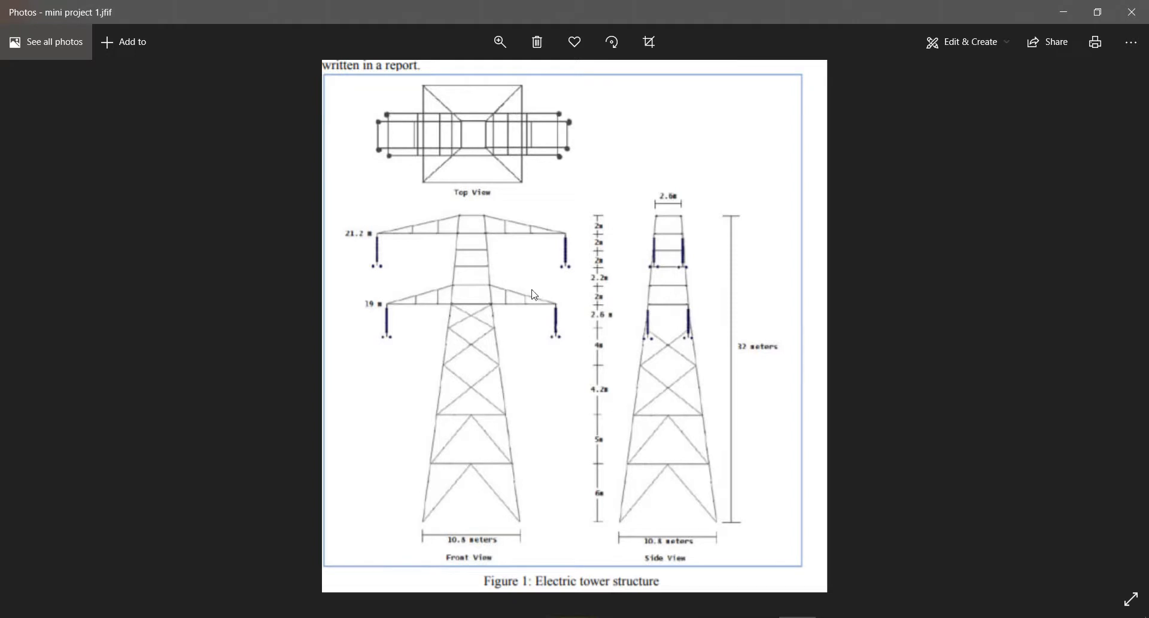
pyautogui.moveTo(465, 215)
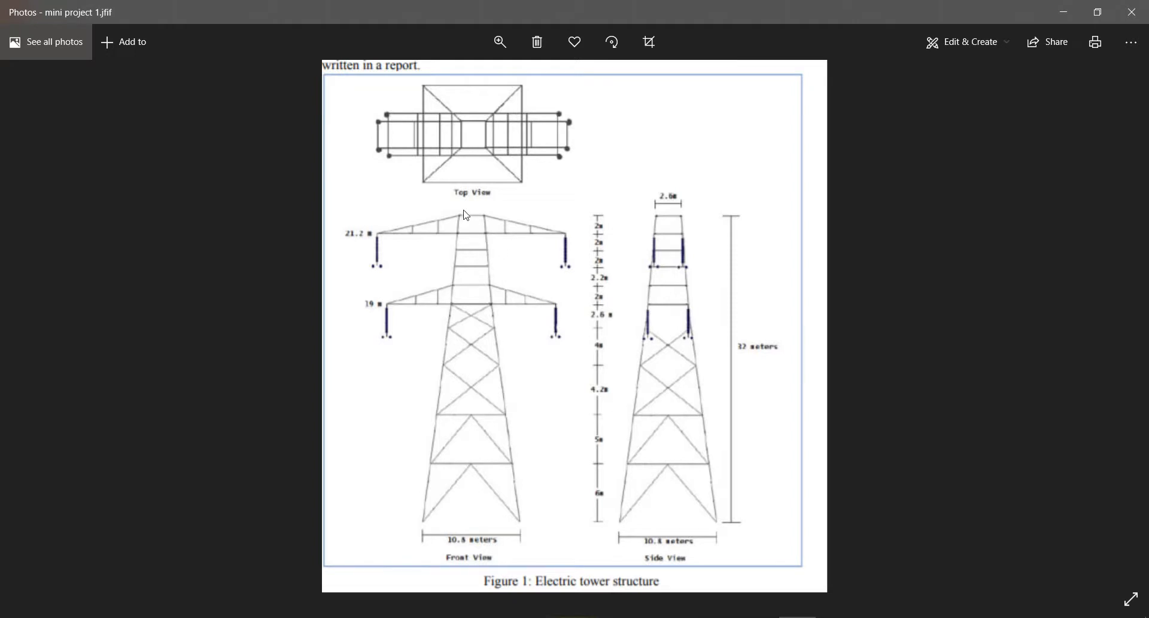
pyautogui.moveTo(408, 224)
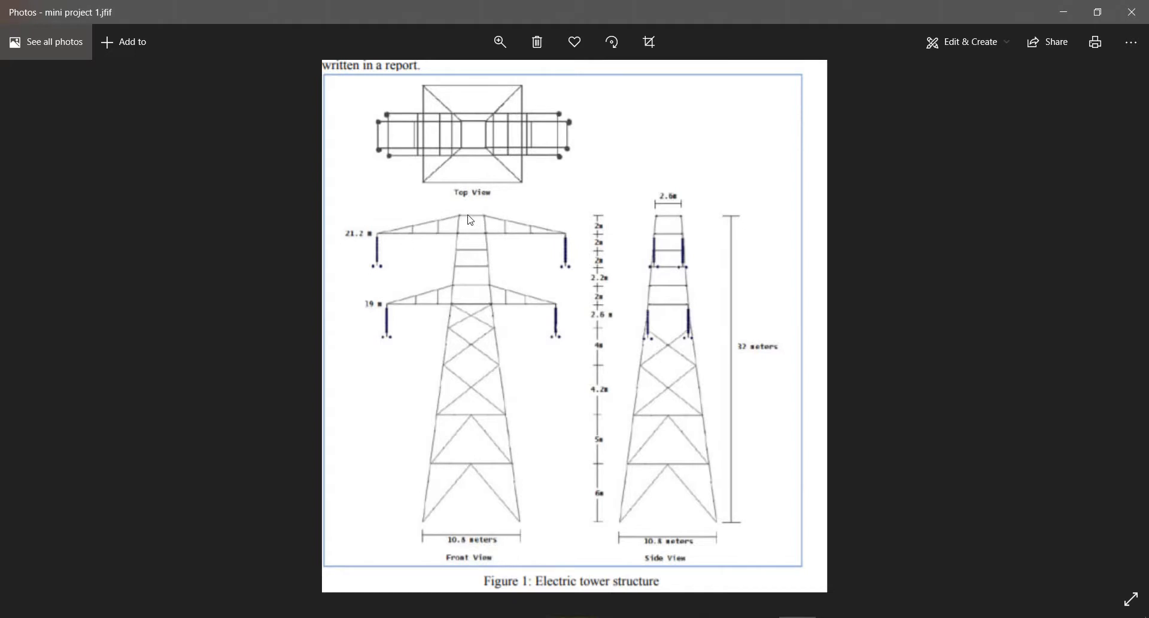
pyautogui.moveTo(499, 453)
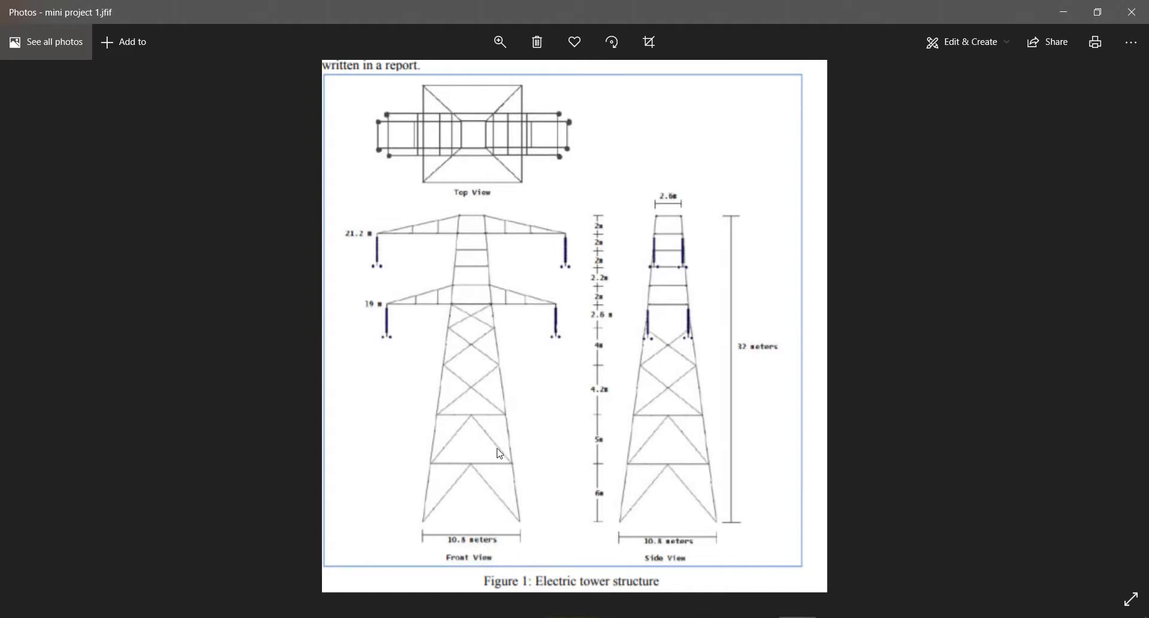
pyautogui.moveTo(640, 417)
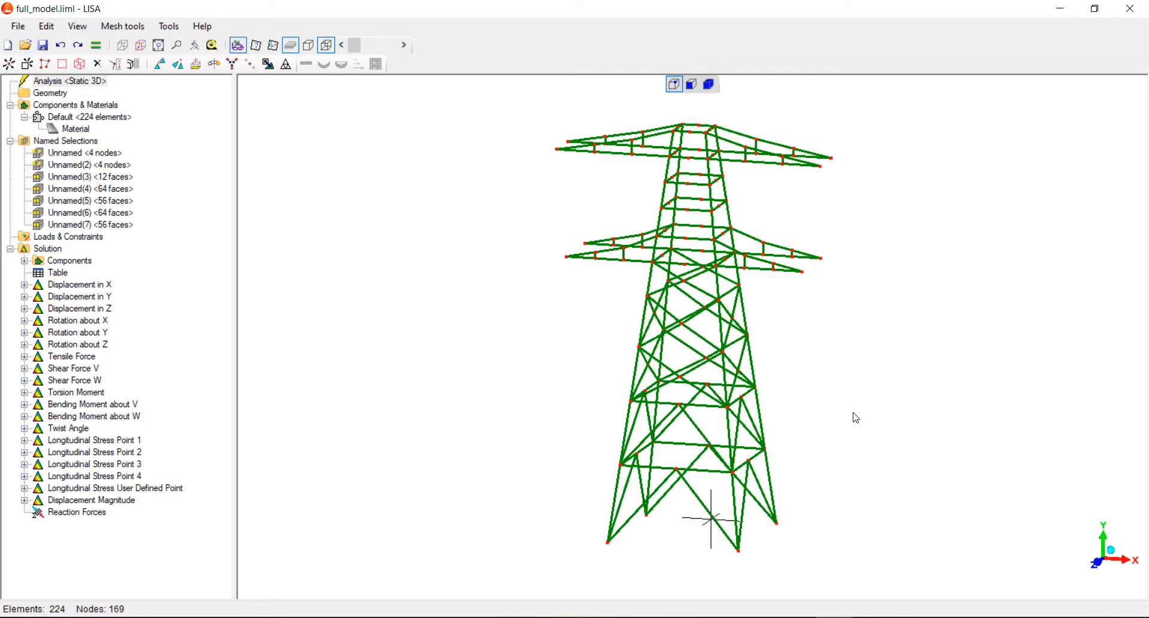
pyautogui.moveTo(1014, 407)
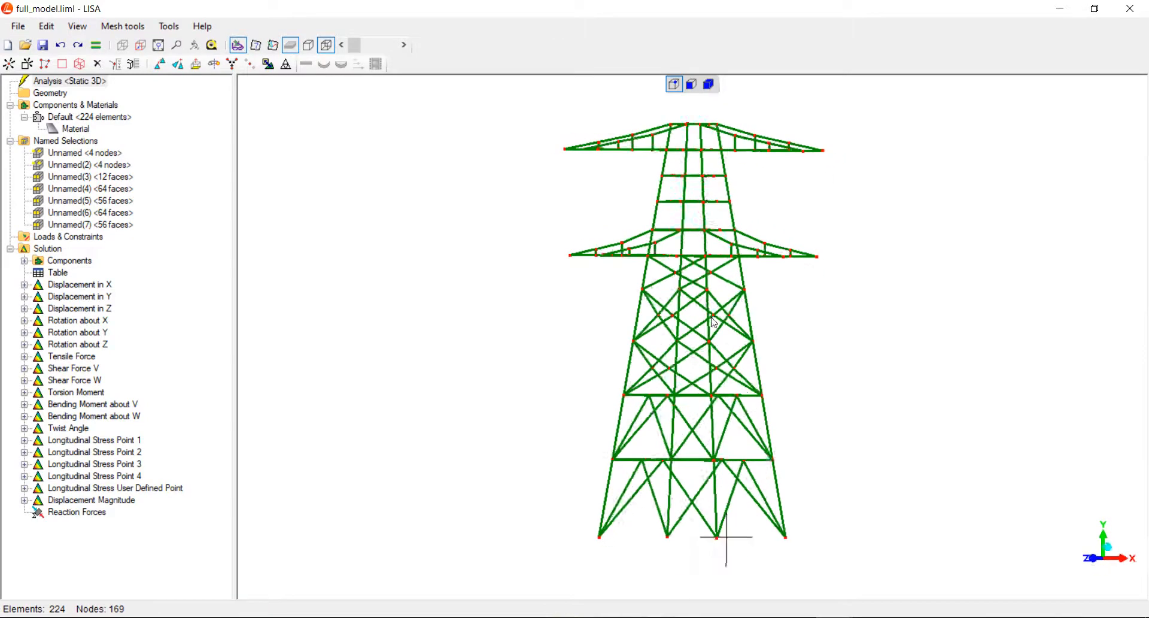
# Orbit the tower, then cancel the add-node and new-element windows without adding anything.
pyautogui.moveTo(714, 322); pyautogui.dragTo(737, 524)
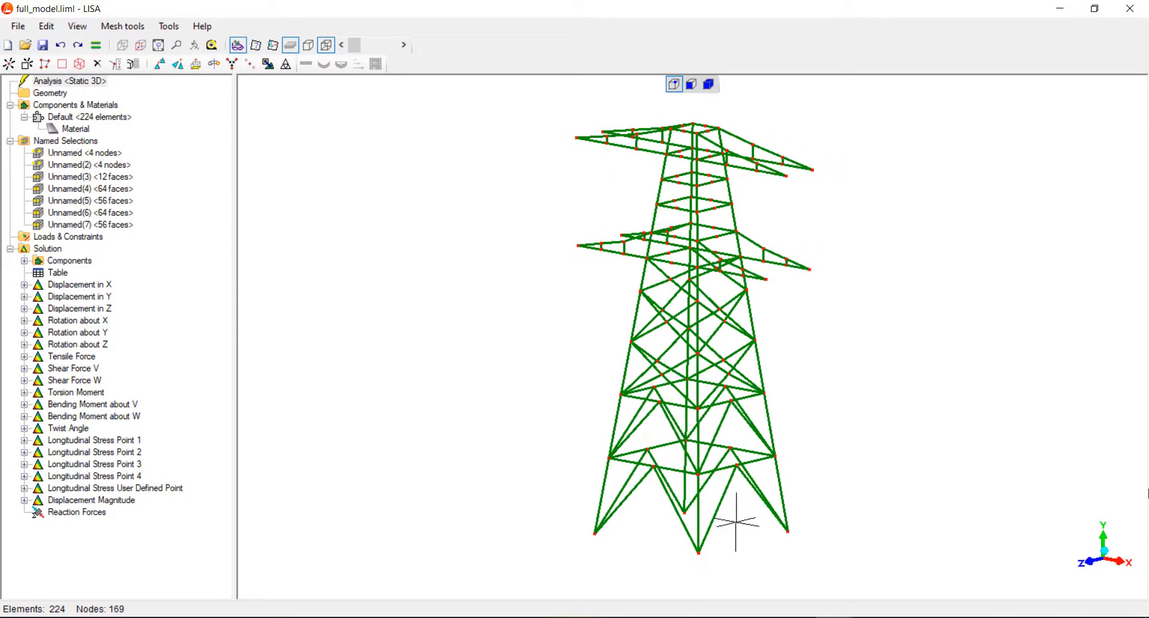
pyautogui.moveTo(980, 506)
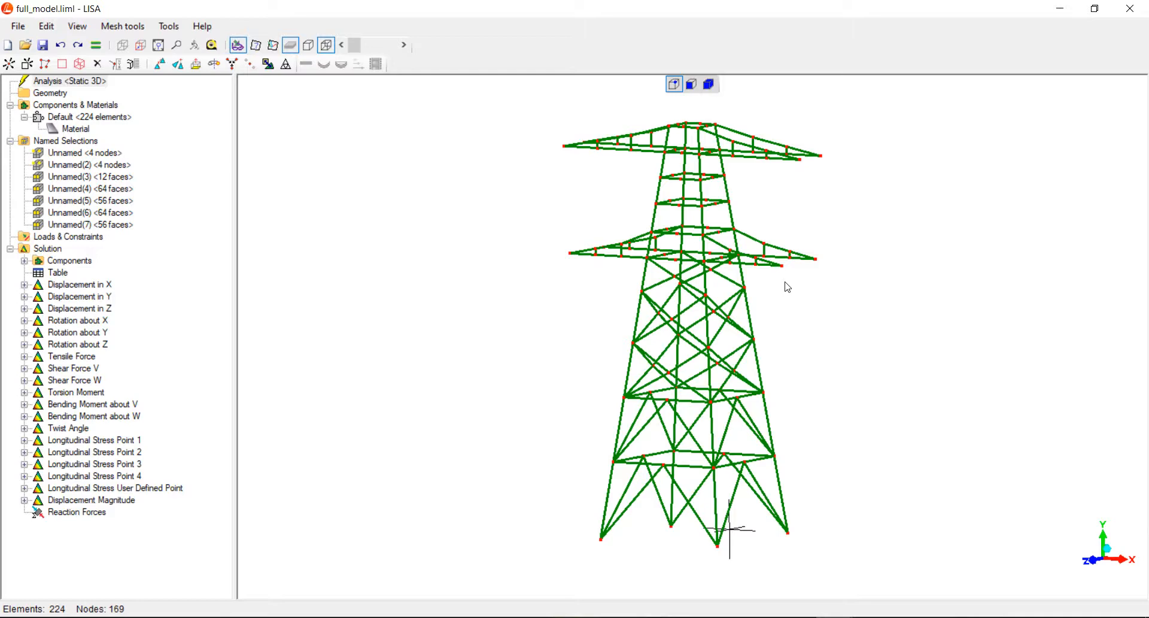
pyautogui.moveTo(737, 212)
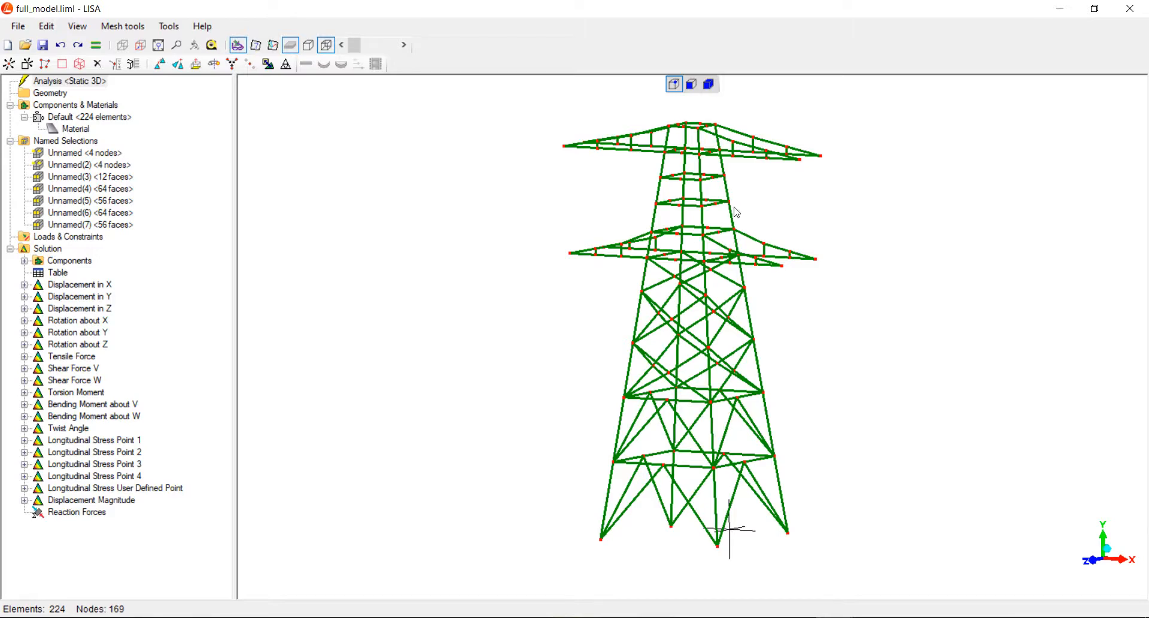
pyautogui.moveTo(703, 169)
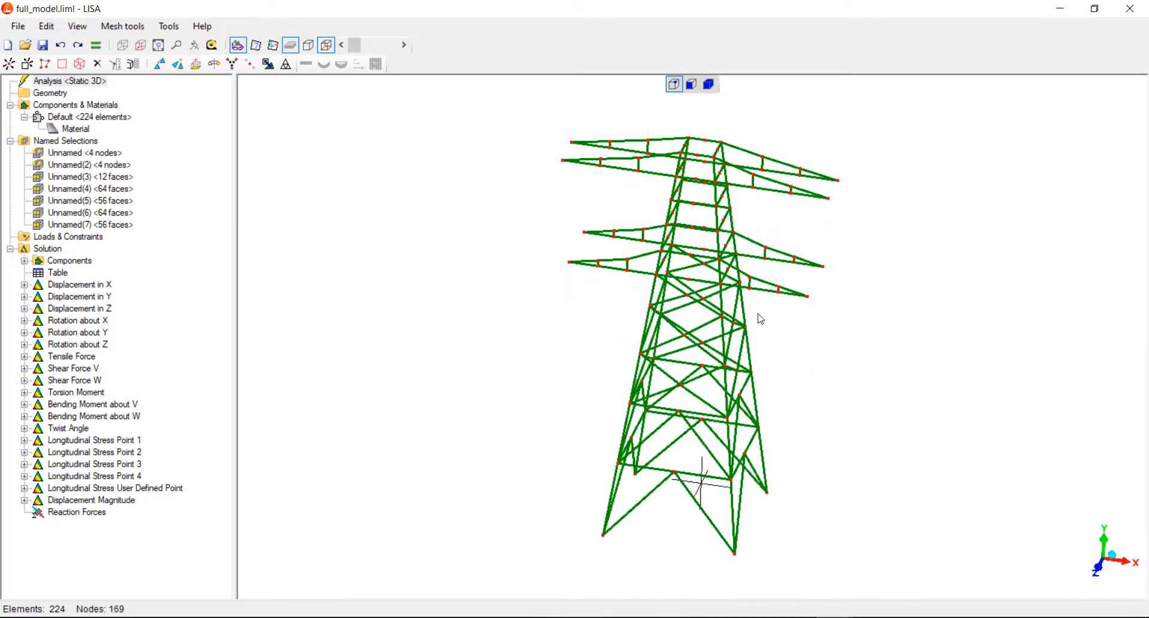
pyautogui.moveTo(760, 317); pyautogui.dragTo(726, 268)
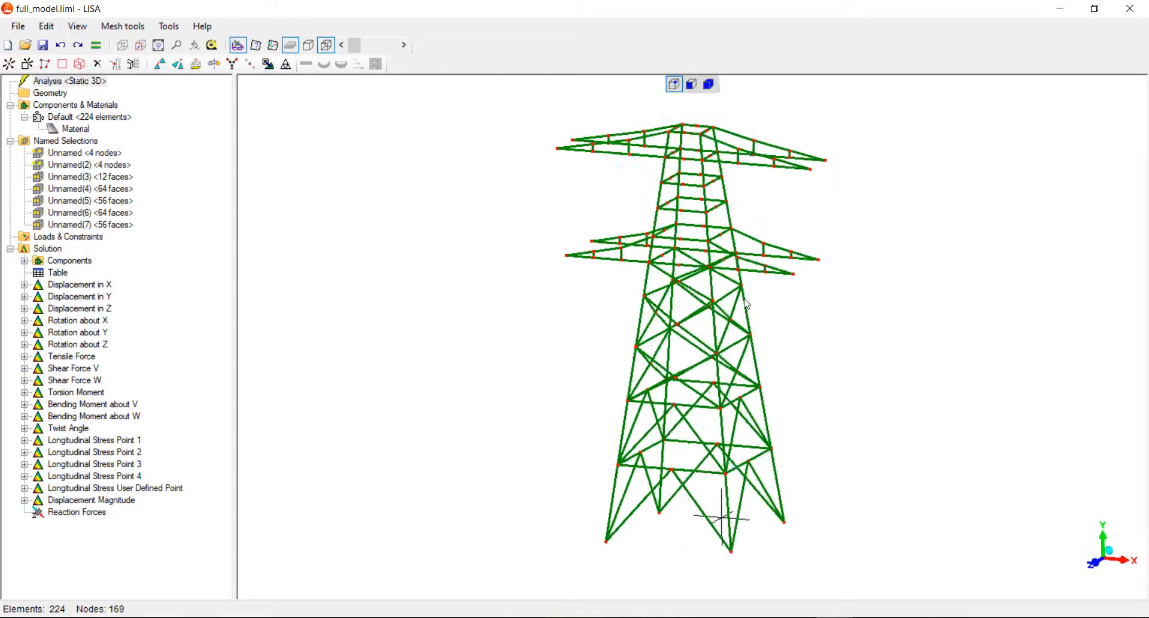
pyautogui.moveTo(744, 304); pyautogui.dragTo(733, 307)
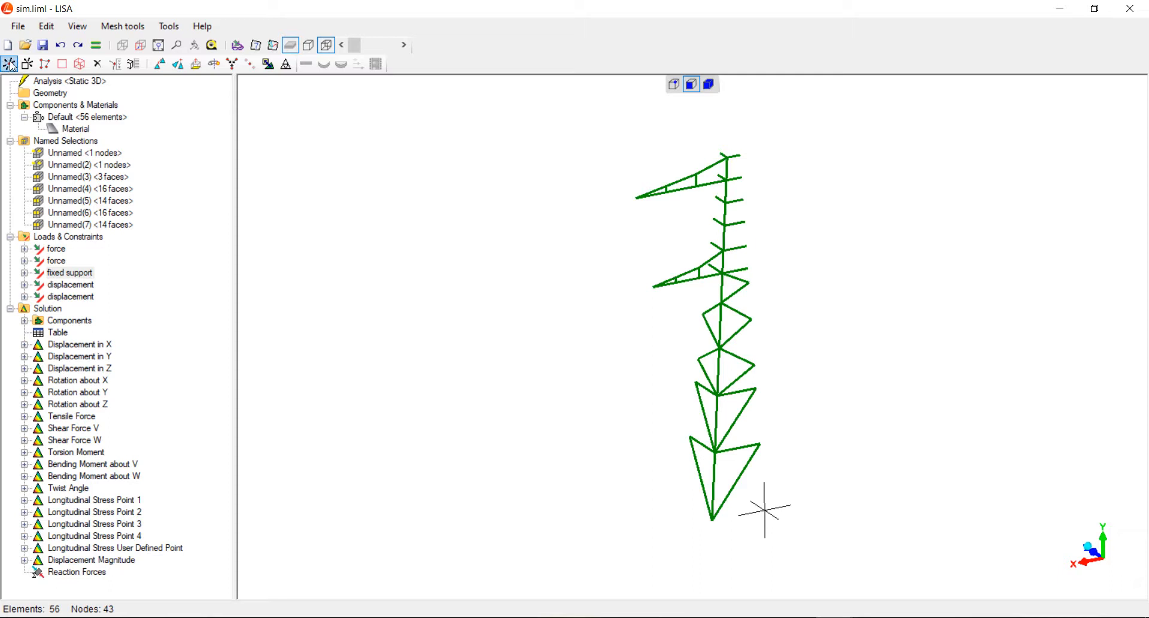
pyautogui.click(9, 64)
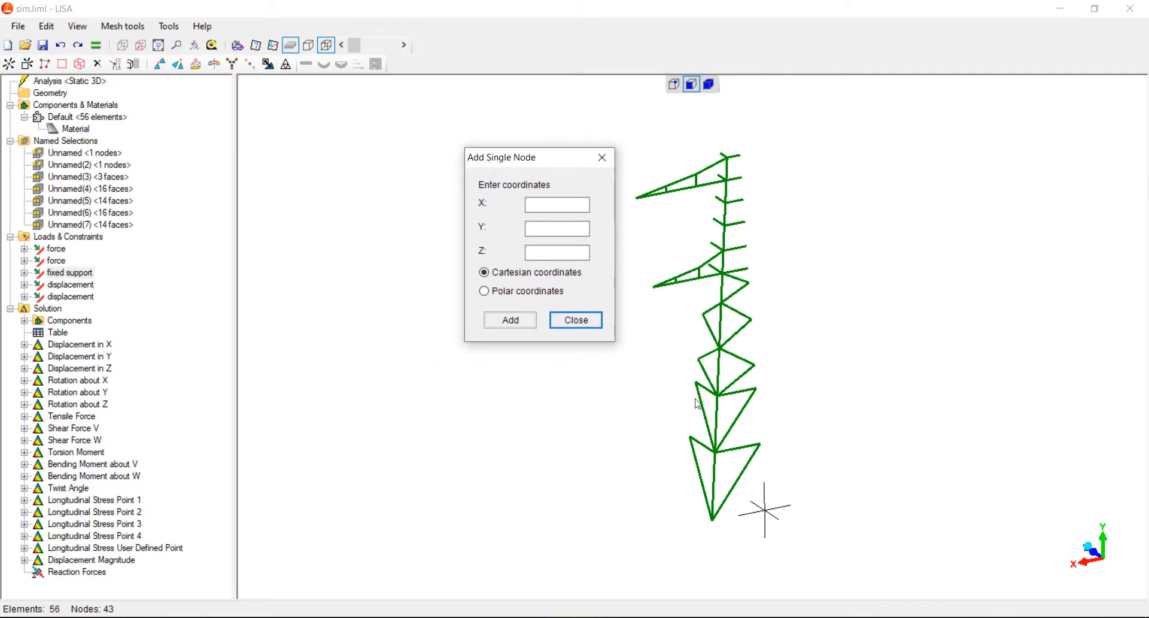
pyautogui.click(575, 320)
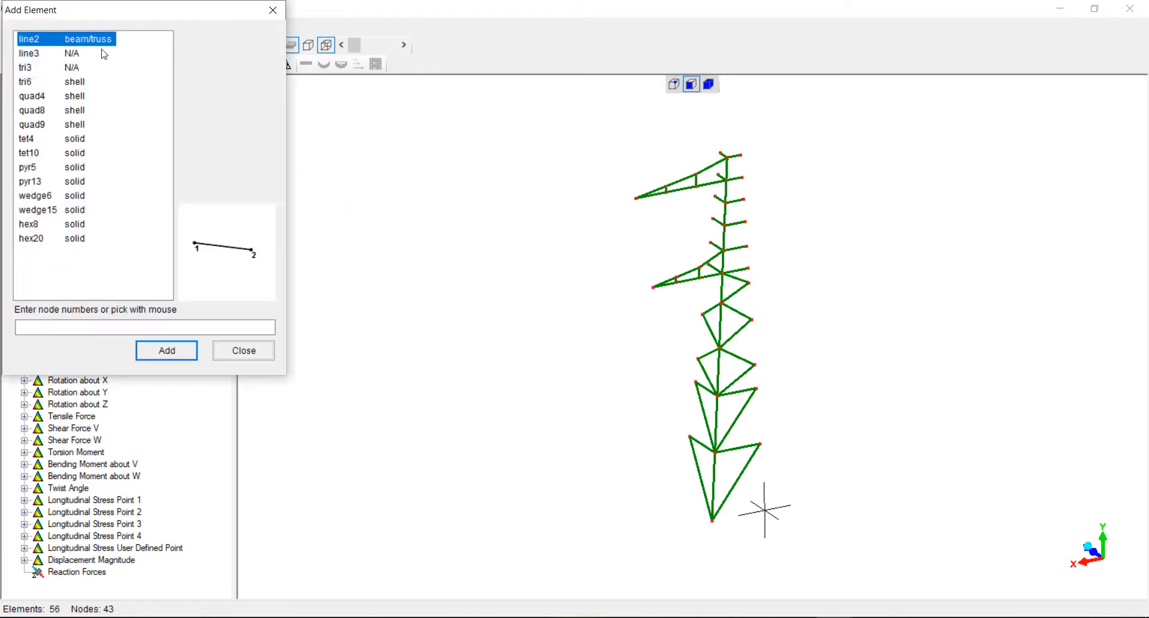
pyautogui.click(242, 350)
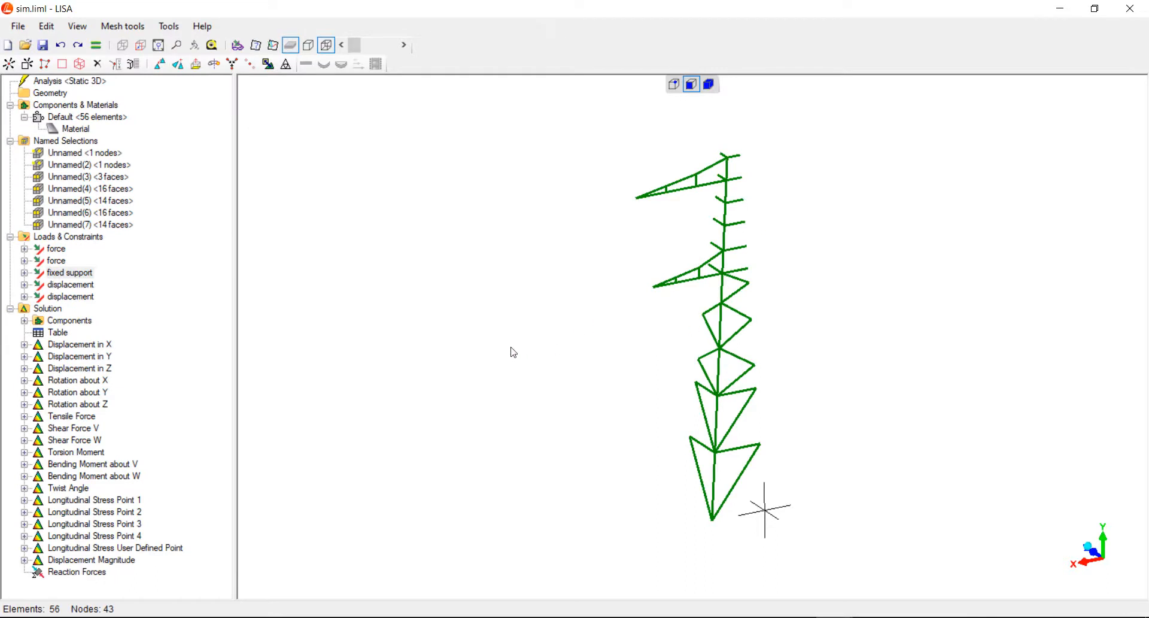
pyautogui.moveTo(716, 522)
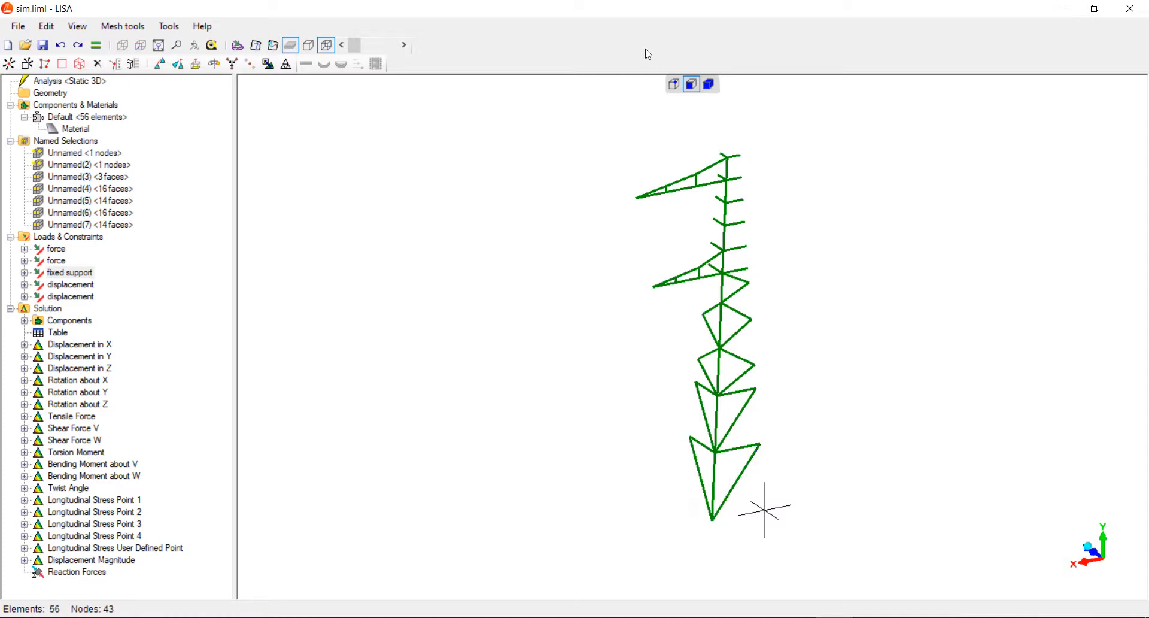
# Inspect the tower base node and briefly toggle the load and constraint symbols.
pyautogui.click(673, 84)
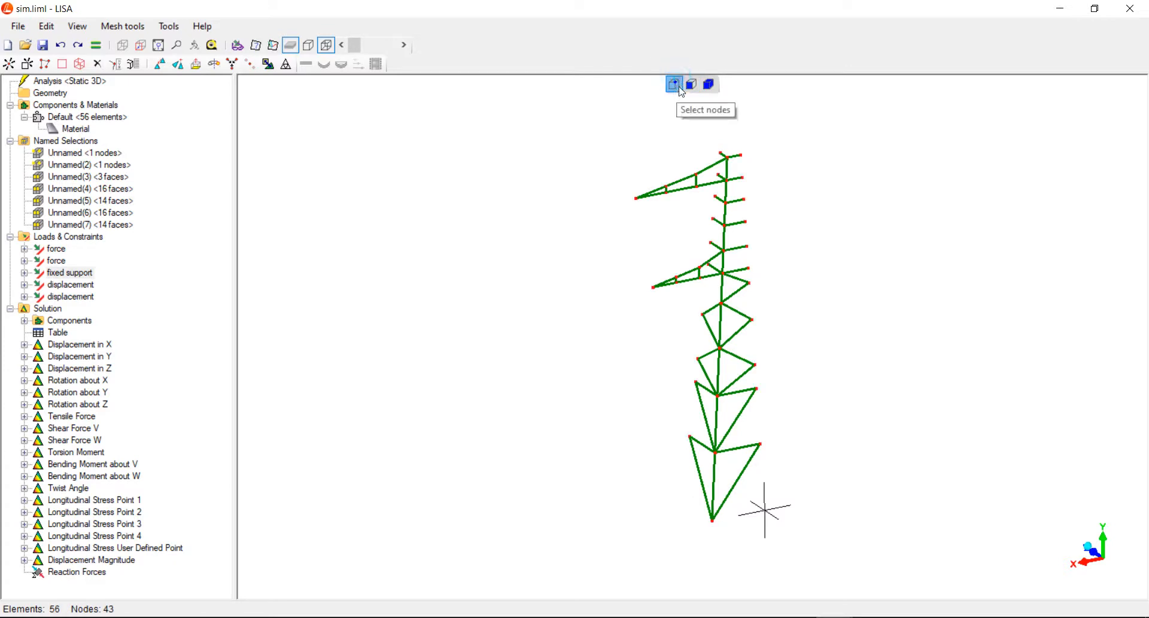
pyautogui.click(712, 520)
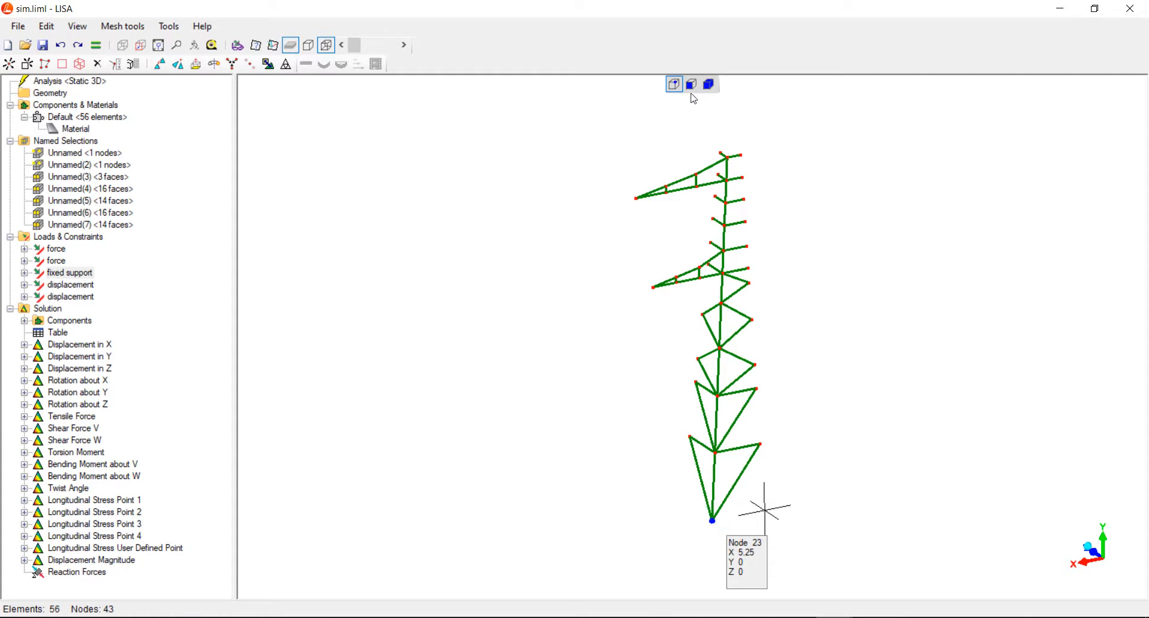
pyautogui.click(690, 83)
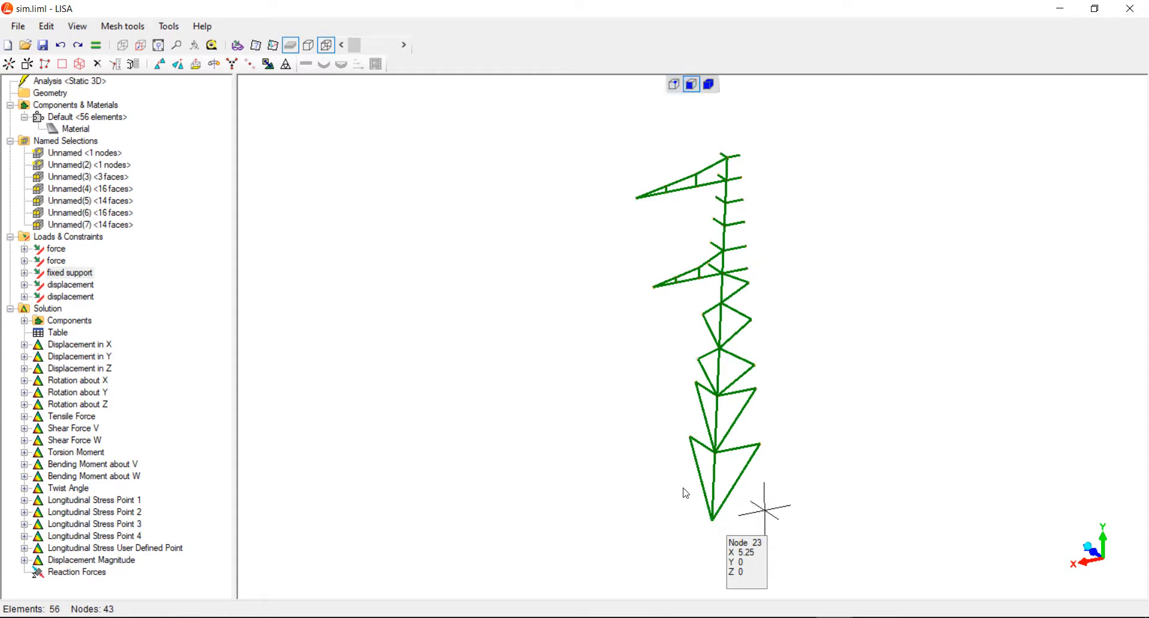
pyautogui.moveTo(717, 537)
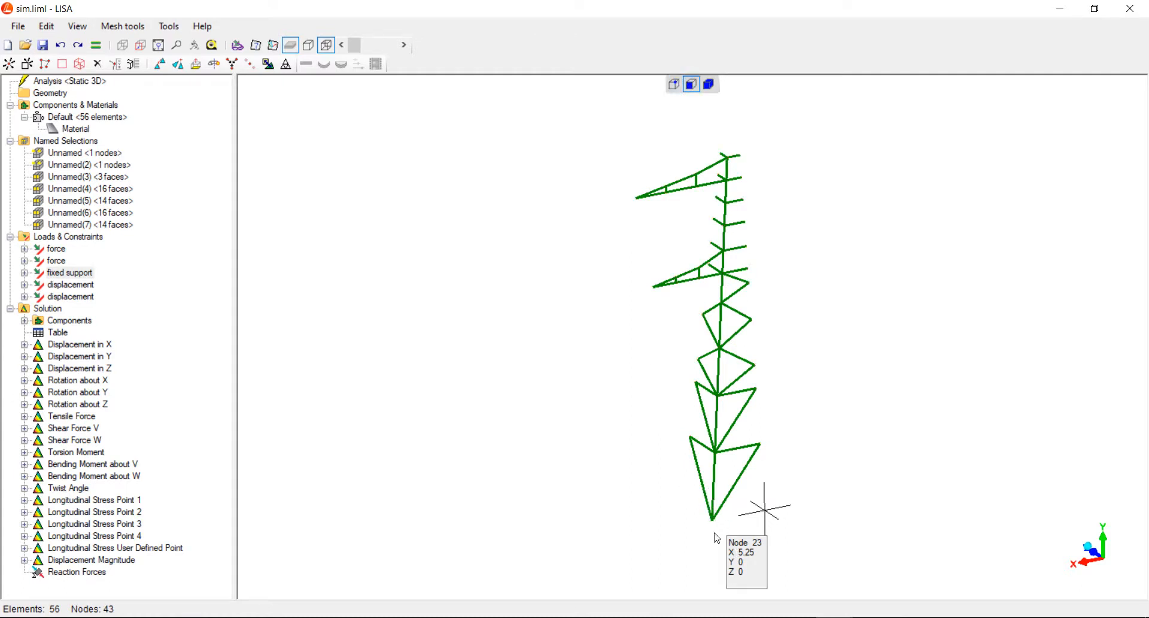
pyautogui.moveTo(715, 526)
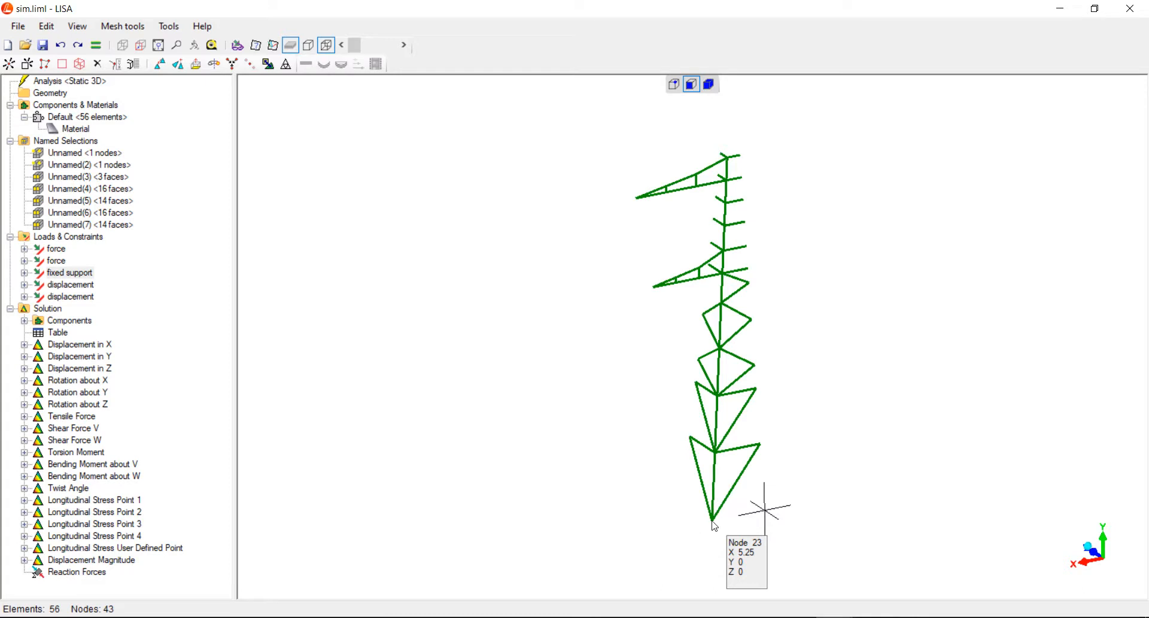
pyautogui.moveTo(717, 524)
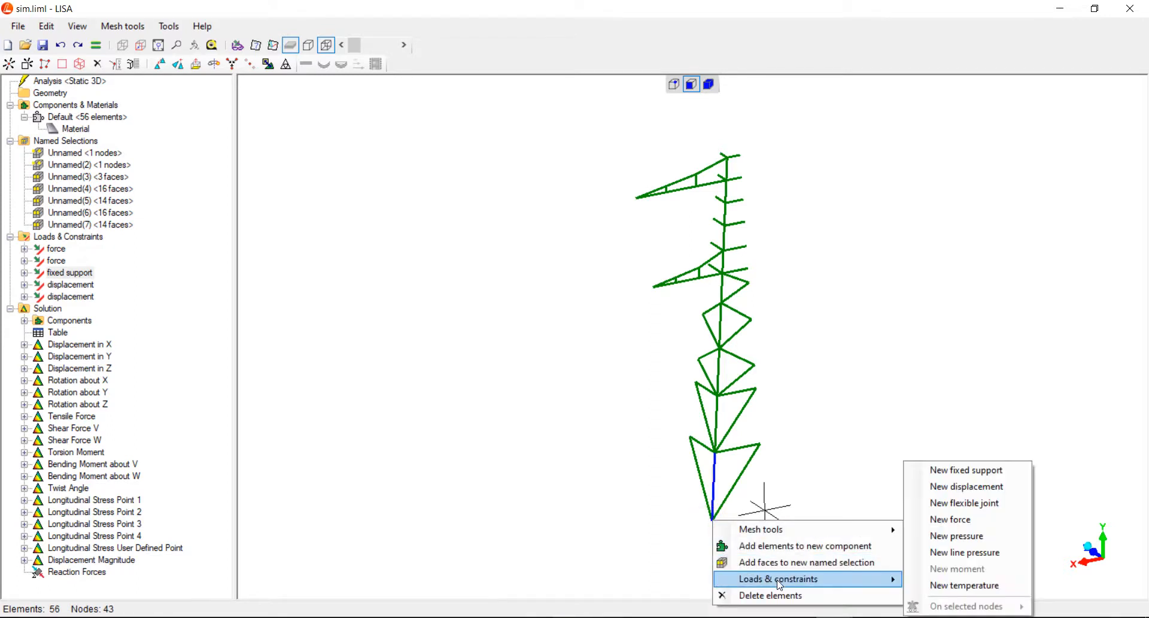
pyautogui.moveTo(965, 470)
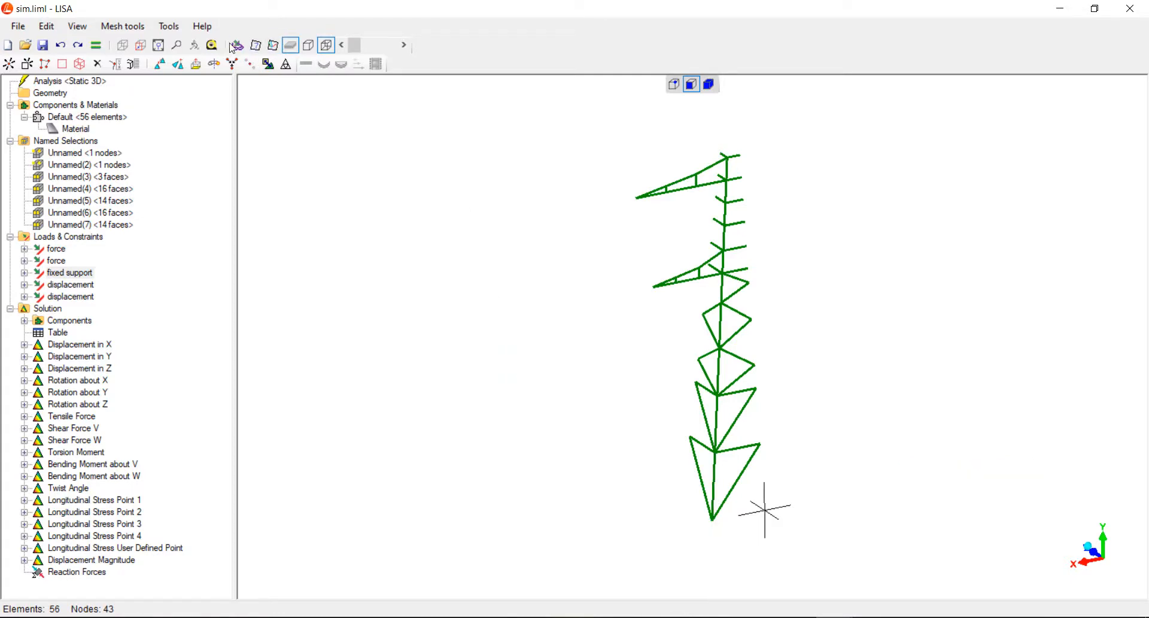
pyautogui.click(236, 46)
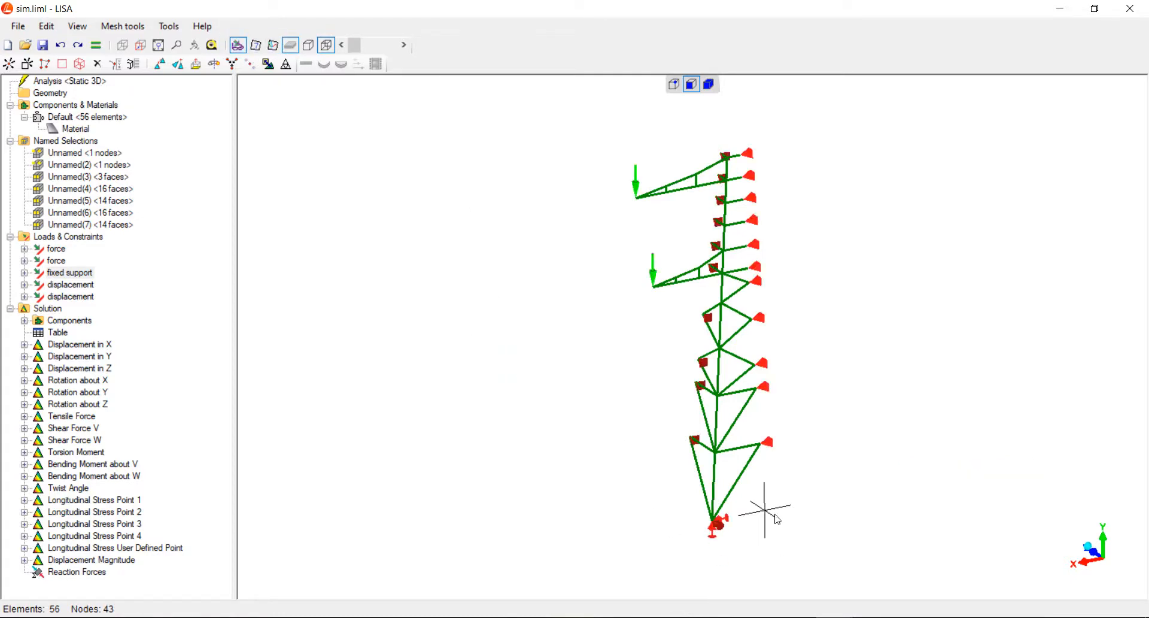
pyautogui.click(237, 45)
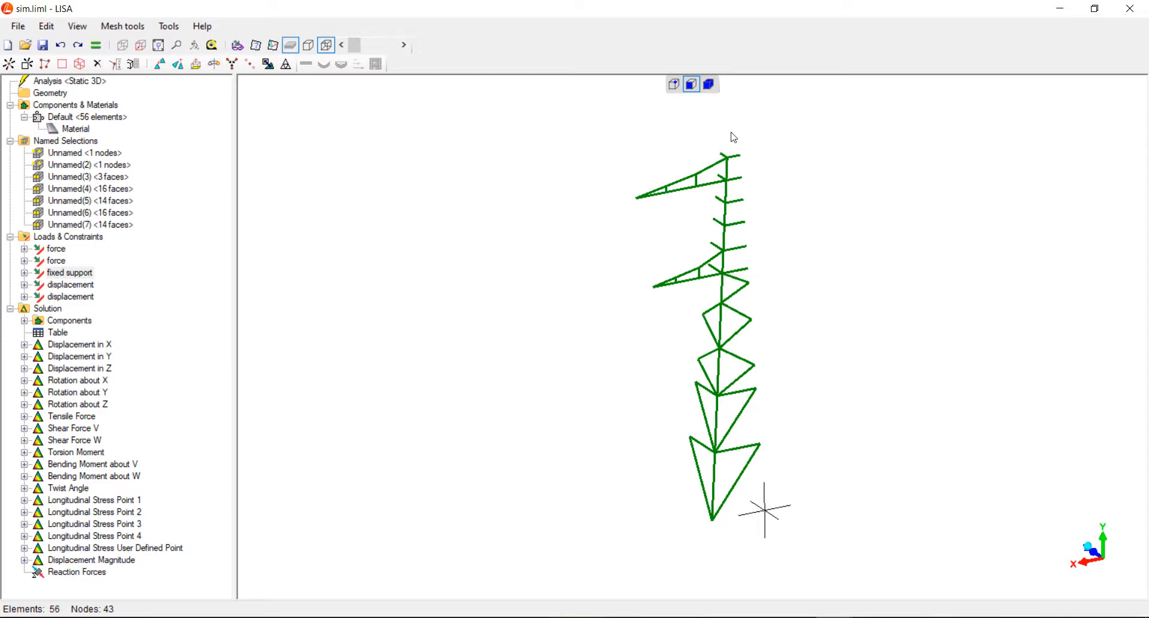
pyautogui.moveTo(242, 140)
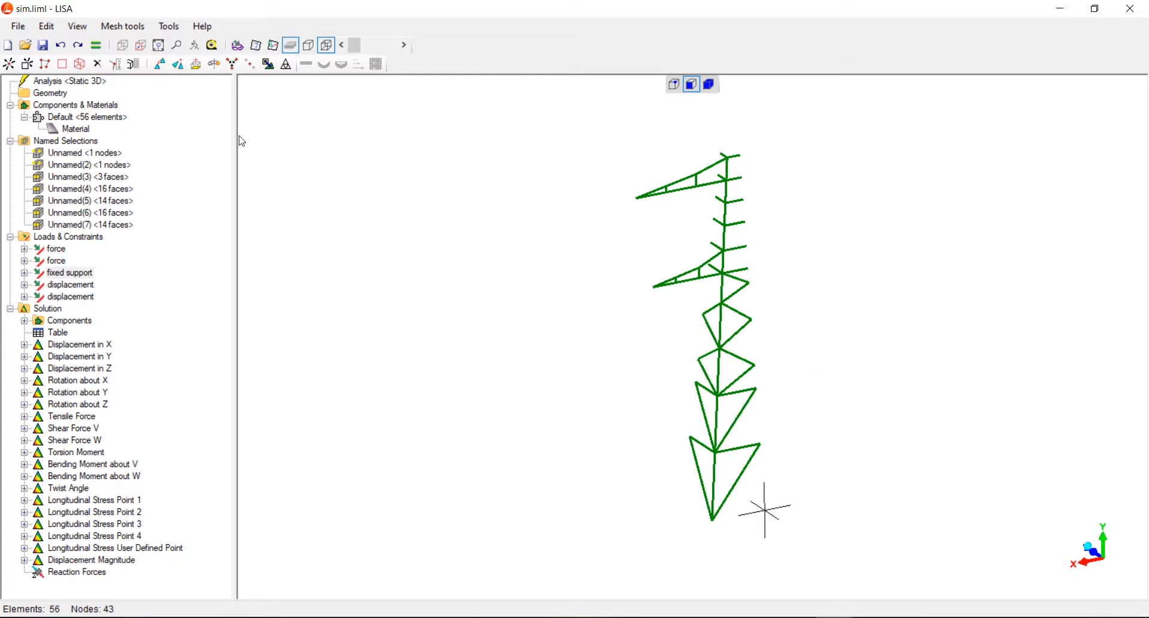
pyautogui.moveTo(741, 91)
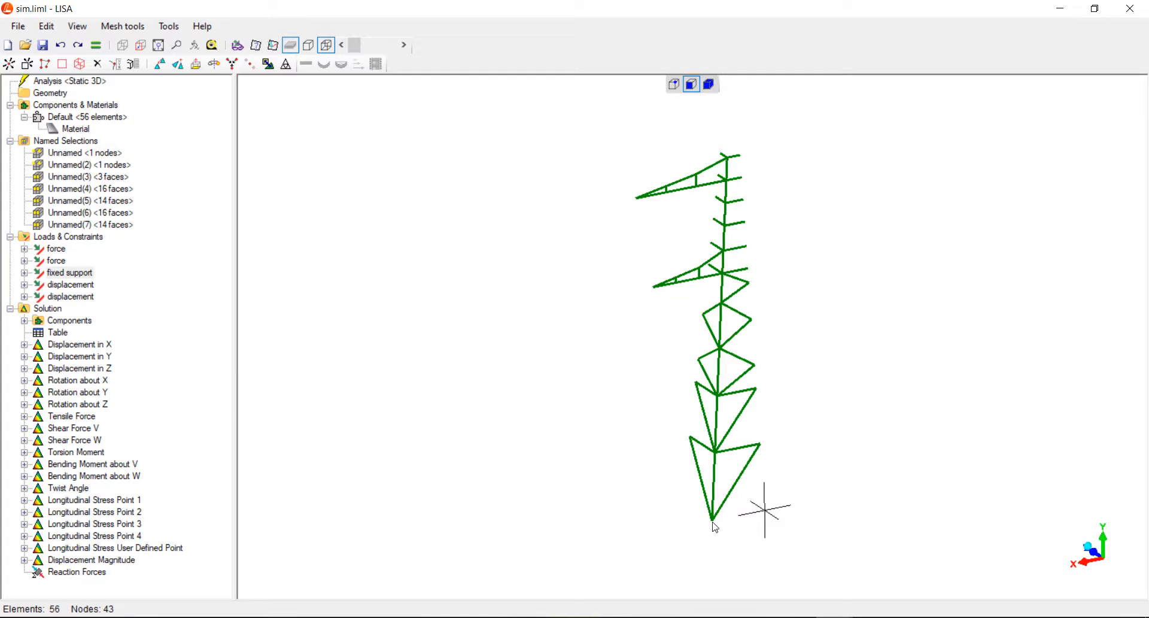
pyautogui.moveTo(680, 529)
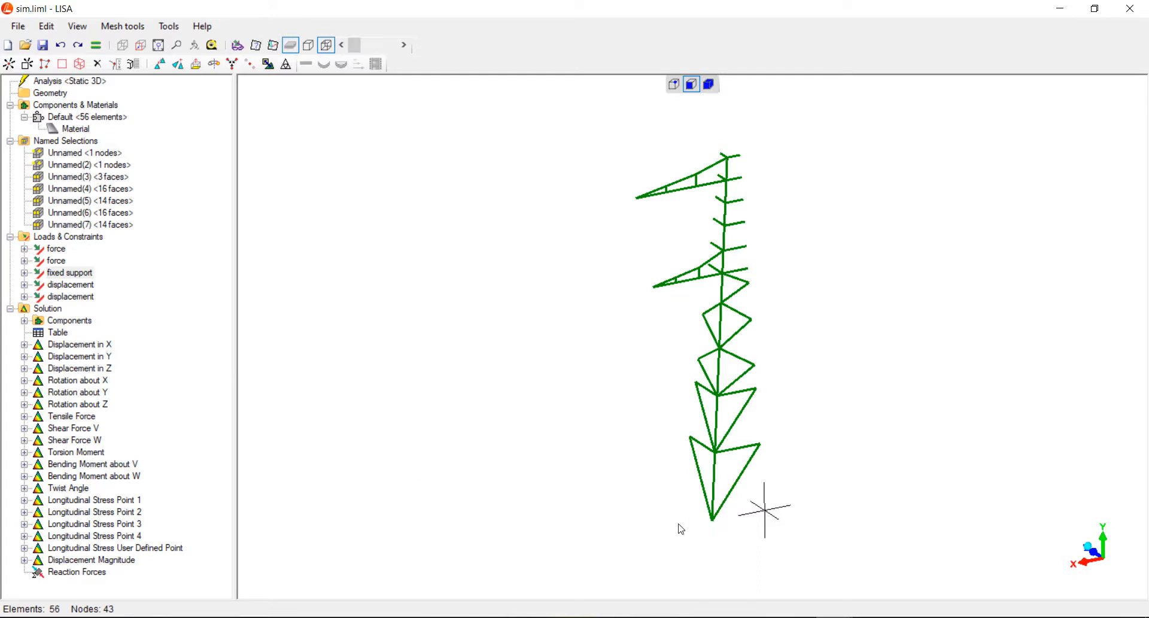
pyautogui.click(673, 83)
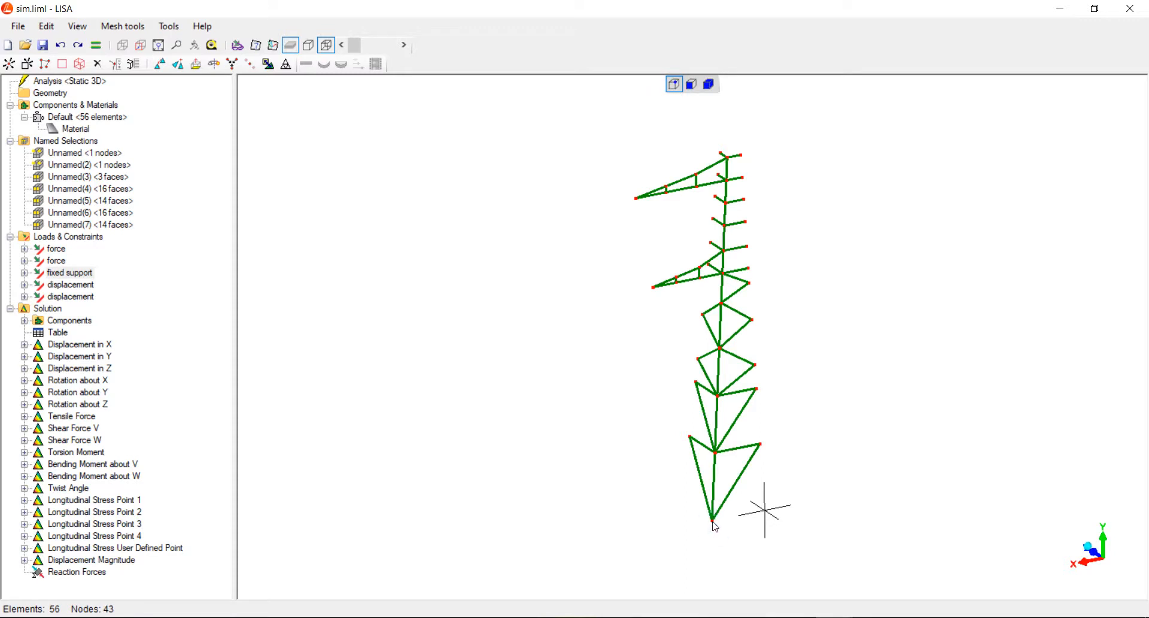
pyautogui.click(690, 84)
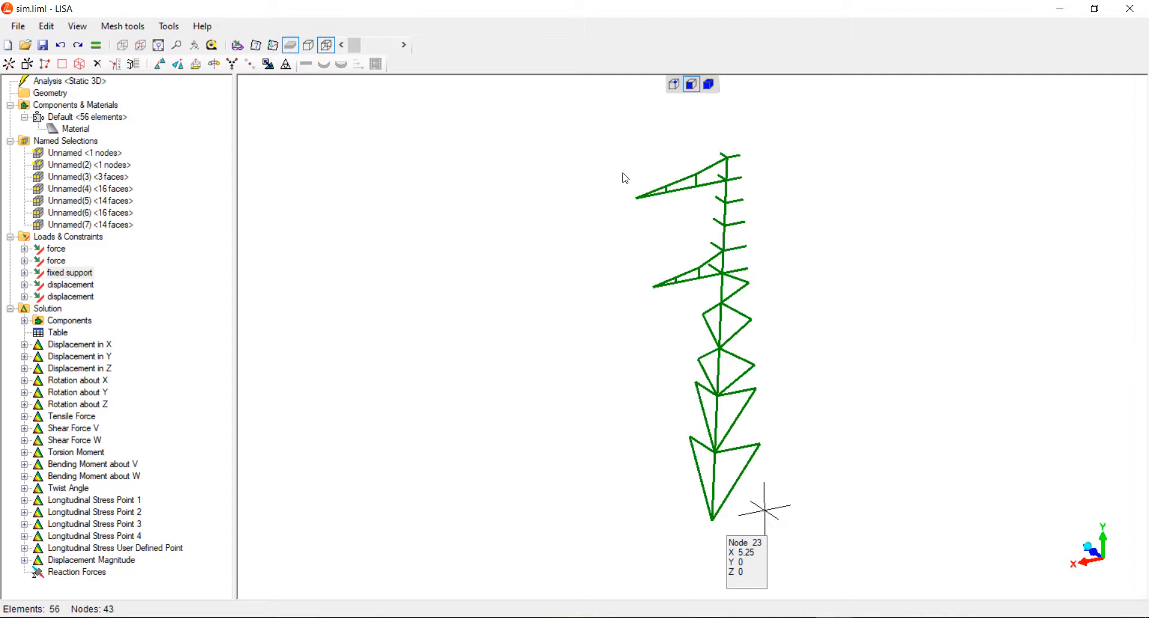
pyautogui.moveTo(694, 368)
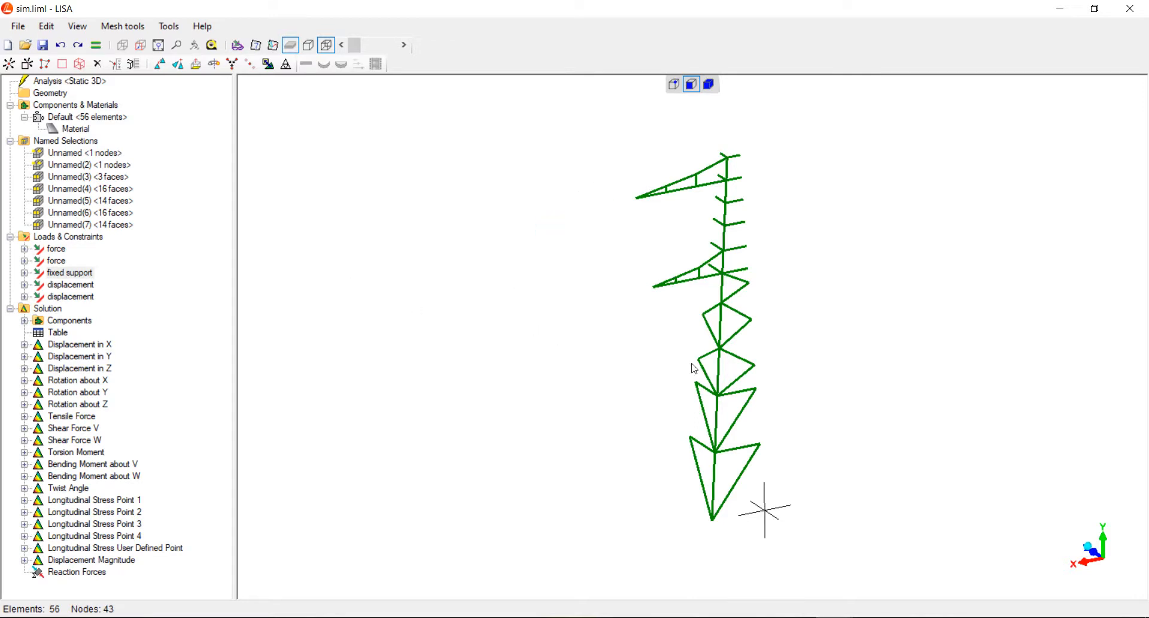
pyautogui.moveTo(754, 257)
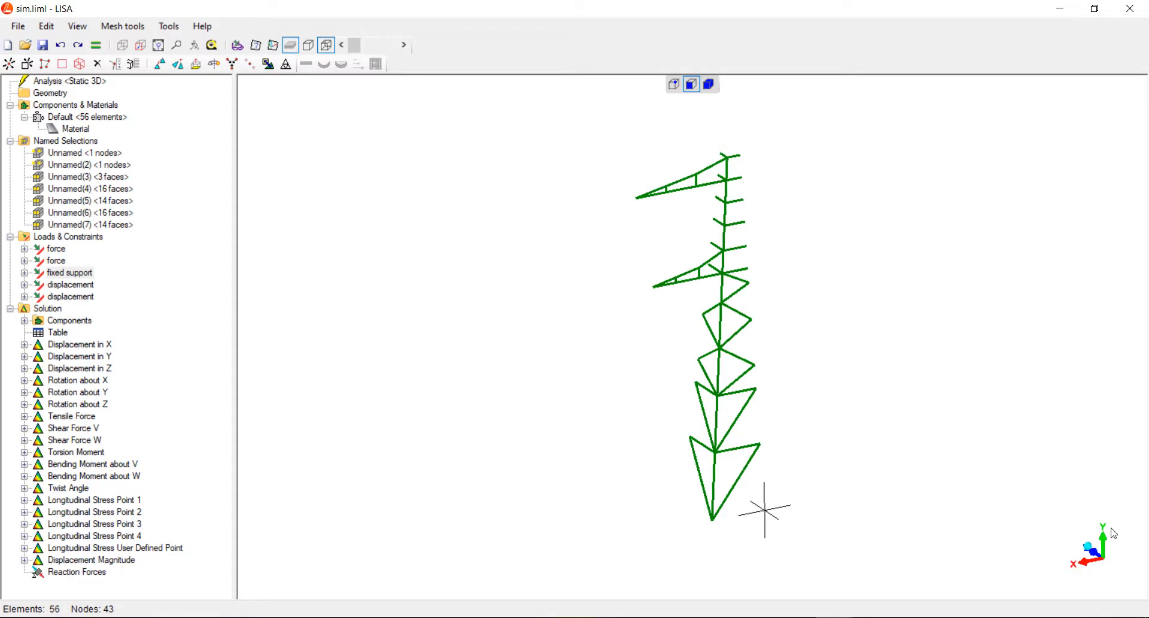
pyautogui.moveTo(735, 159)
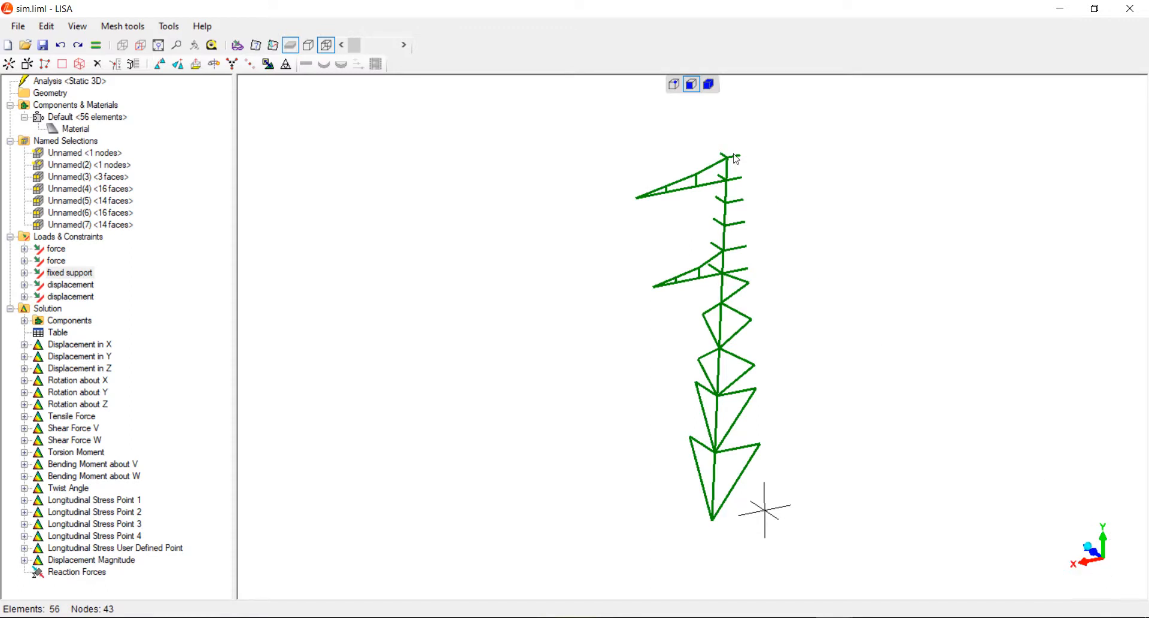
pyautogui.moveTo(771, 470)
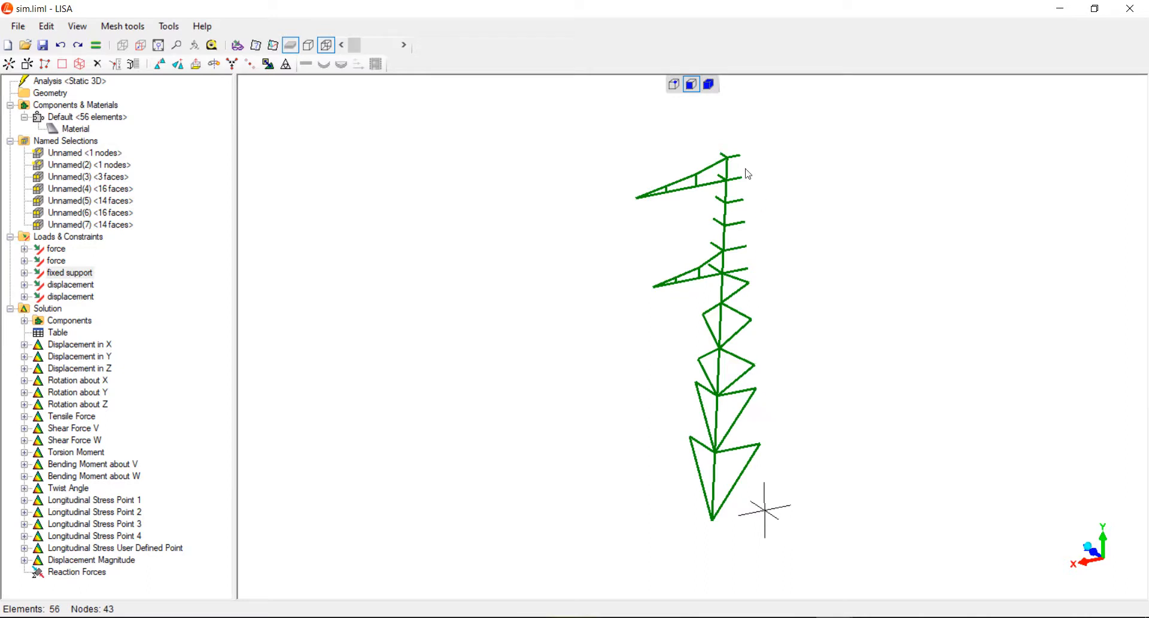
pyautogui.moveTo(742, 159)
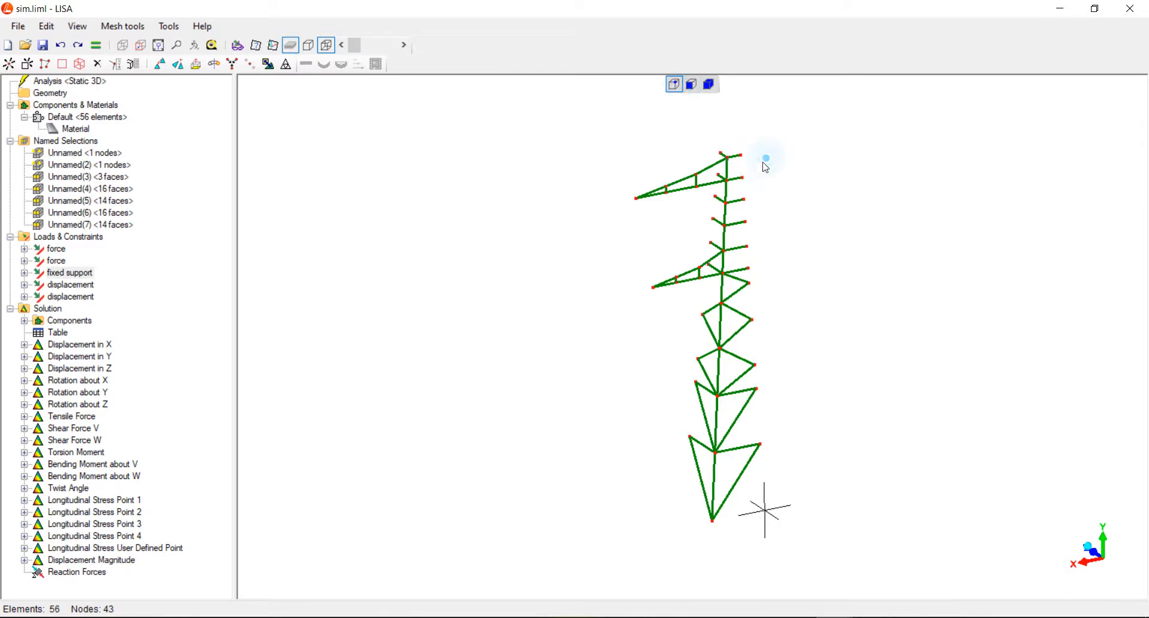
# Select the right-edge nodes, review the top beam's constraint settings, and show loads.
pyautogui.click(741, 200)
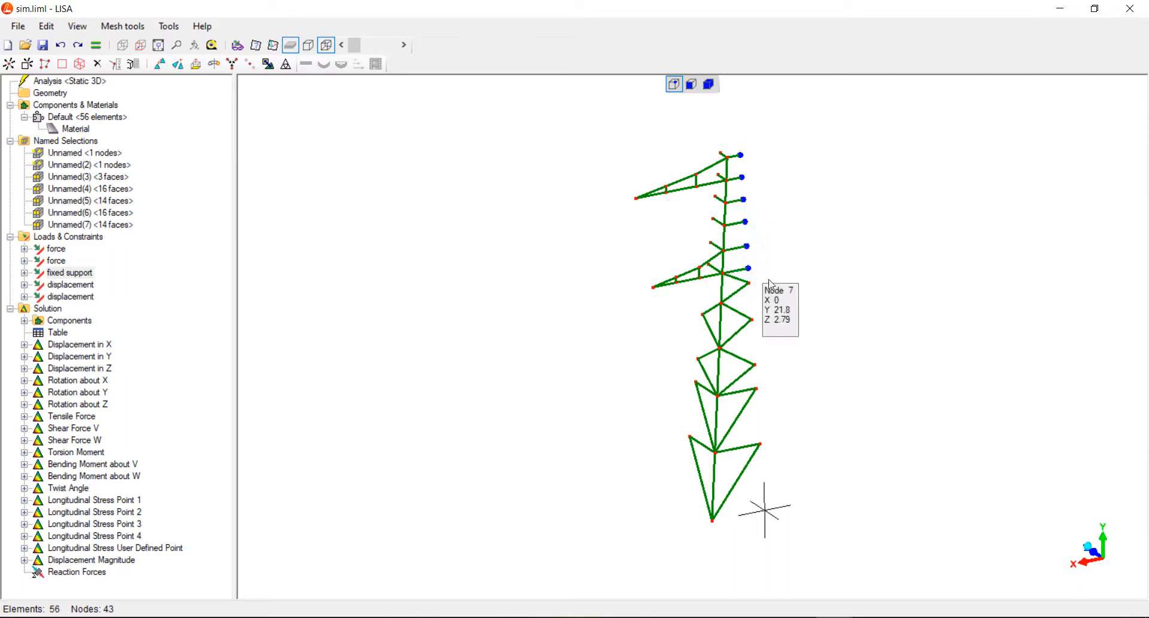
pyautogui.moveTo(748, 269); pyautogui.dragTo(761, 502)
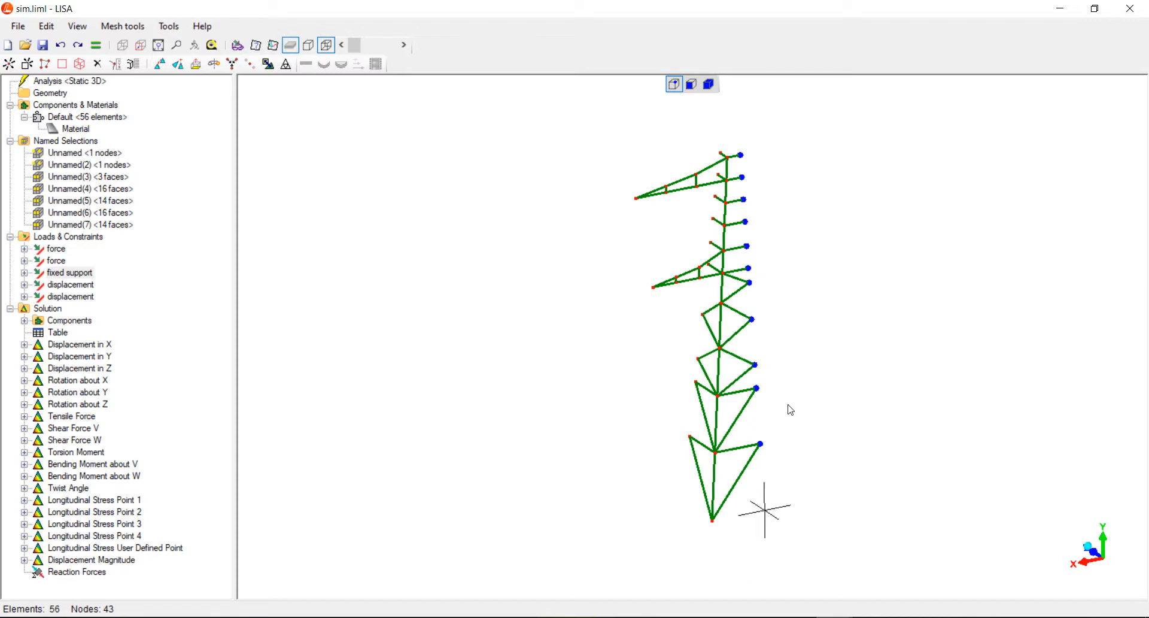
pyautogui.moveTo(832, 150)
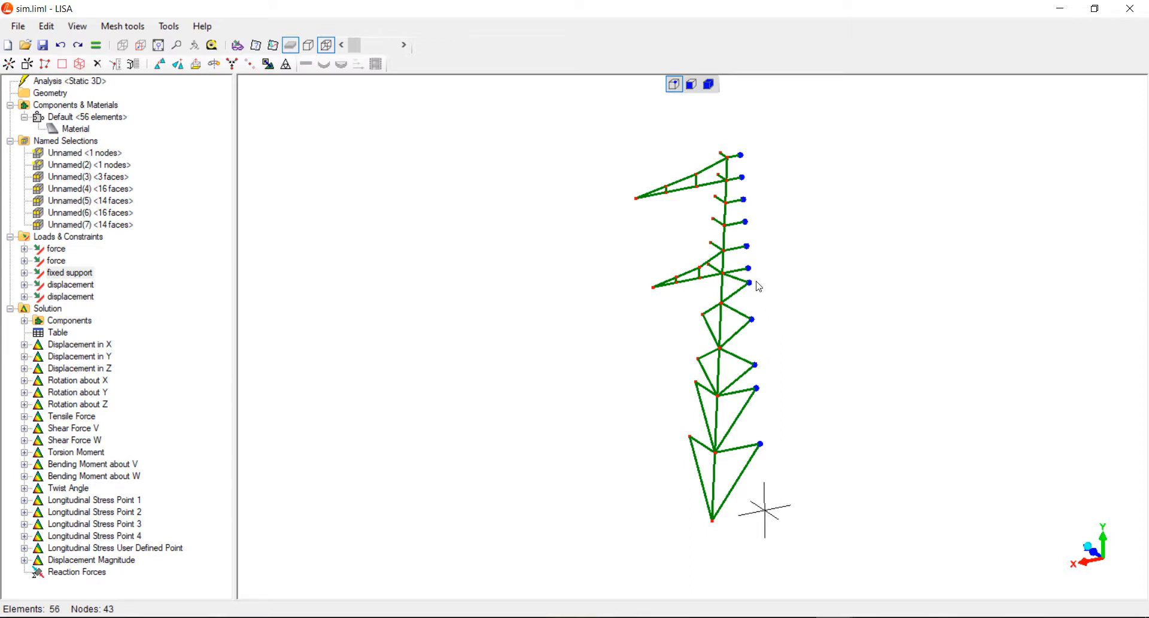
pyautogui.moveTo(722, 312)
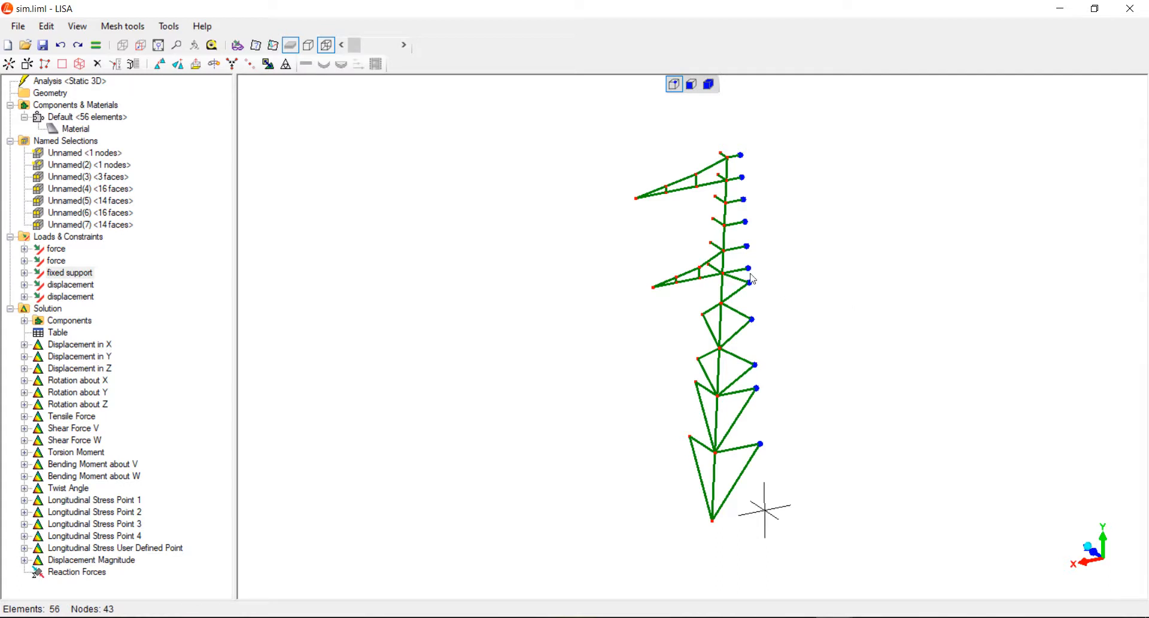
pyautogui.moveTo(722, 119)
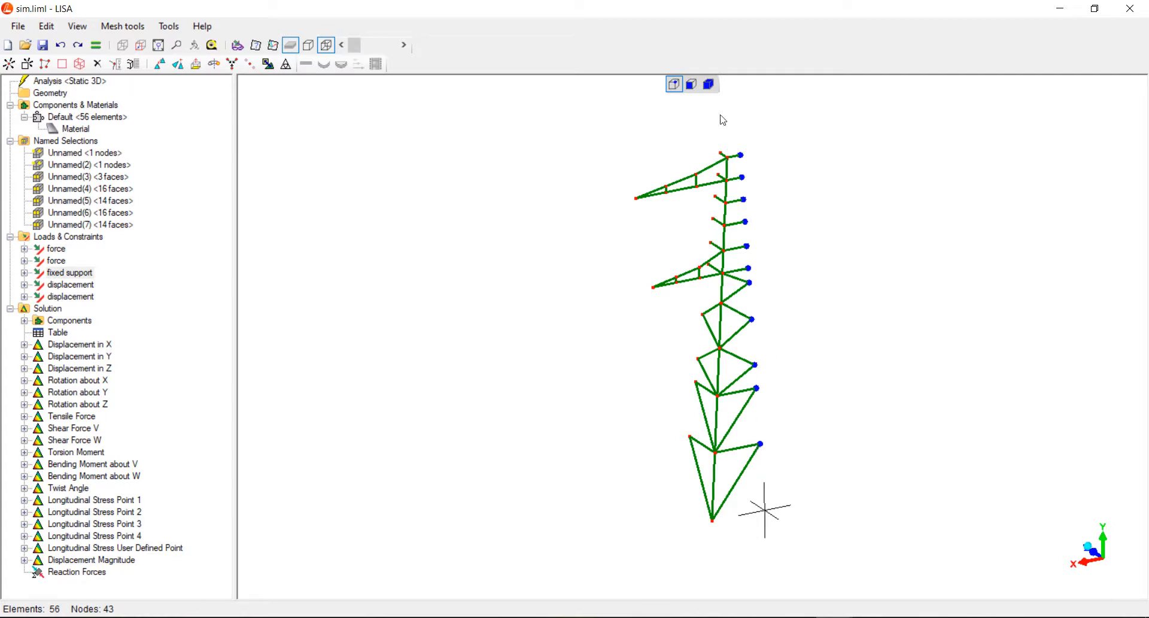
pyautogui.click(691, 84)
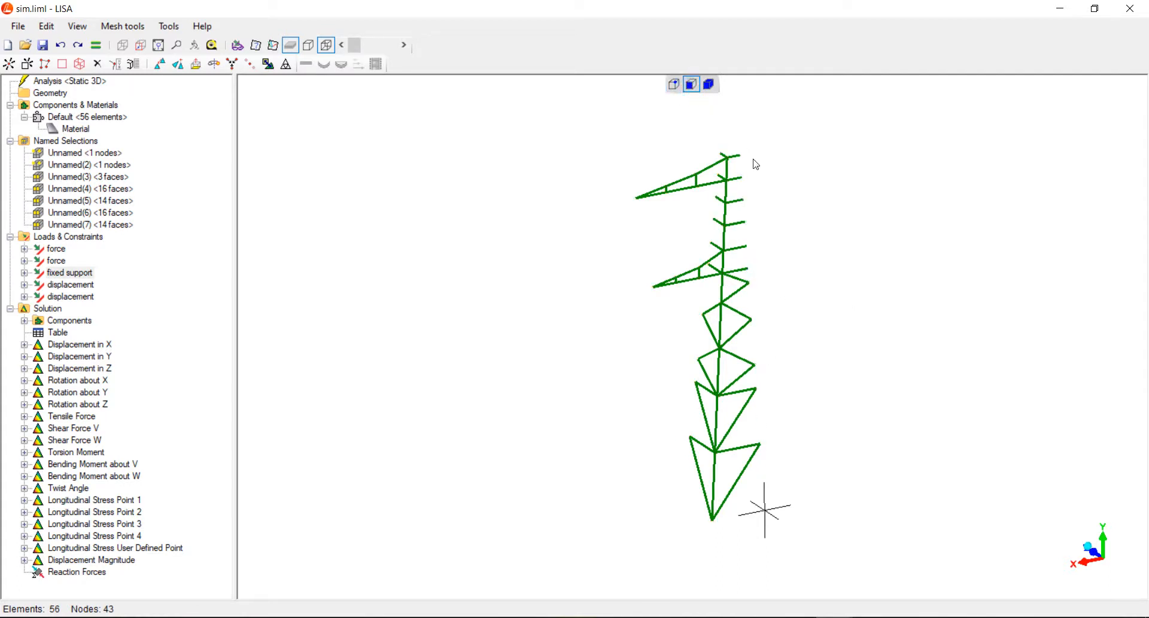
pyautogui.rightClick(755, 163)
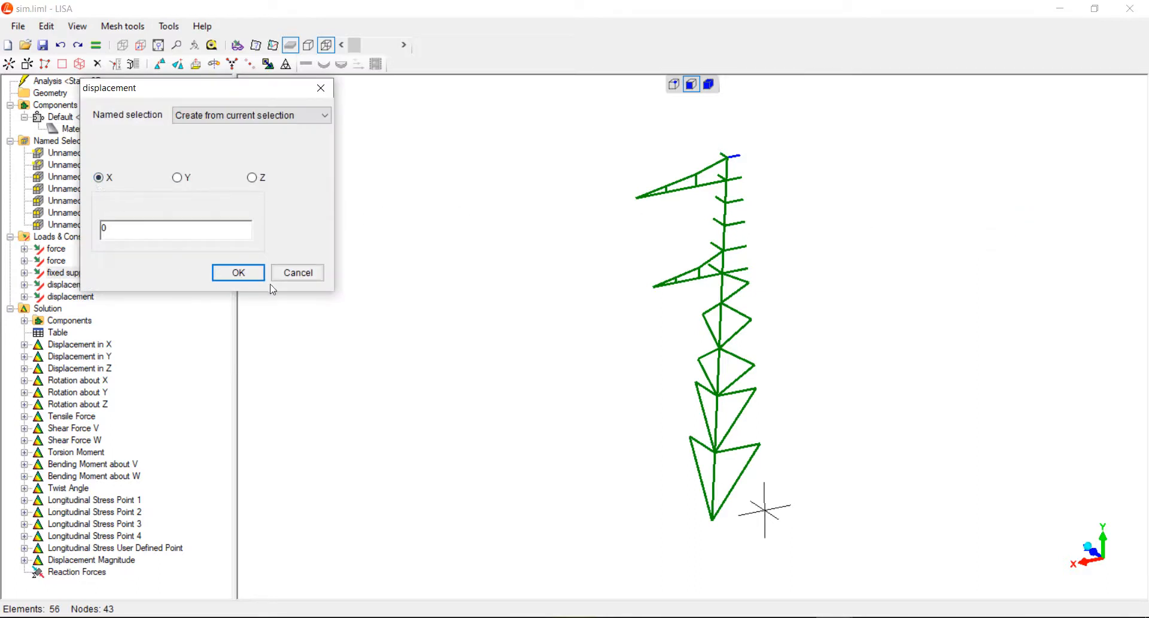
pyautogui.click(239, 272)
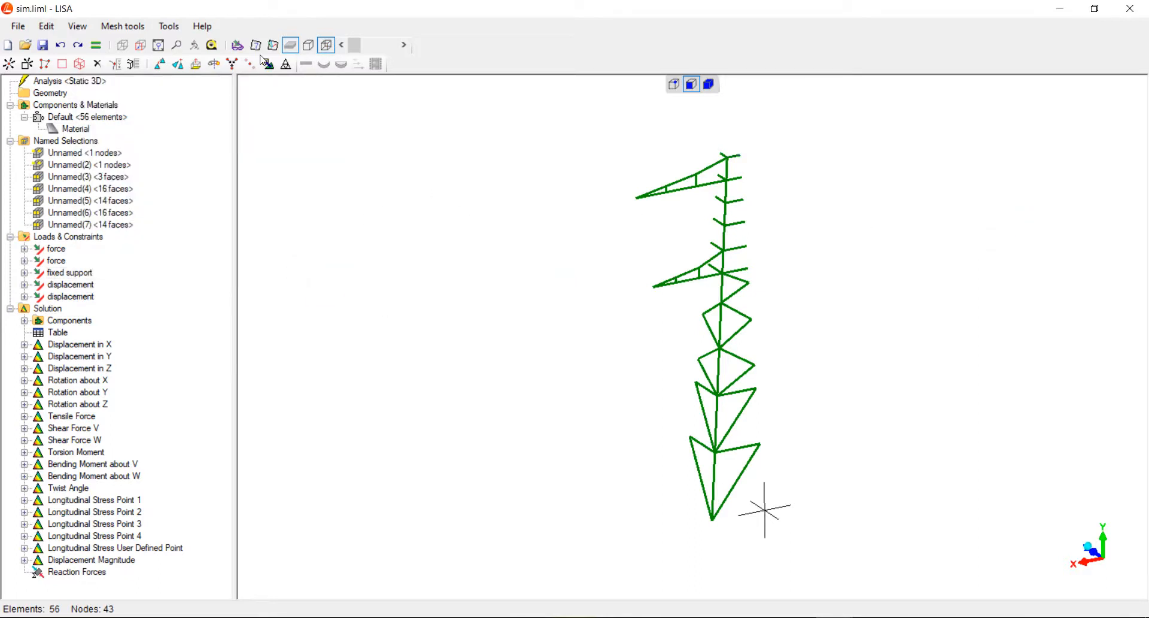
pyautogui.click(237, 46)
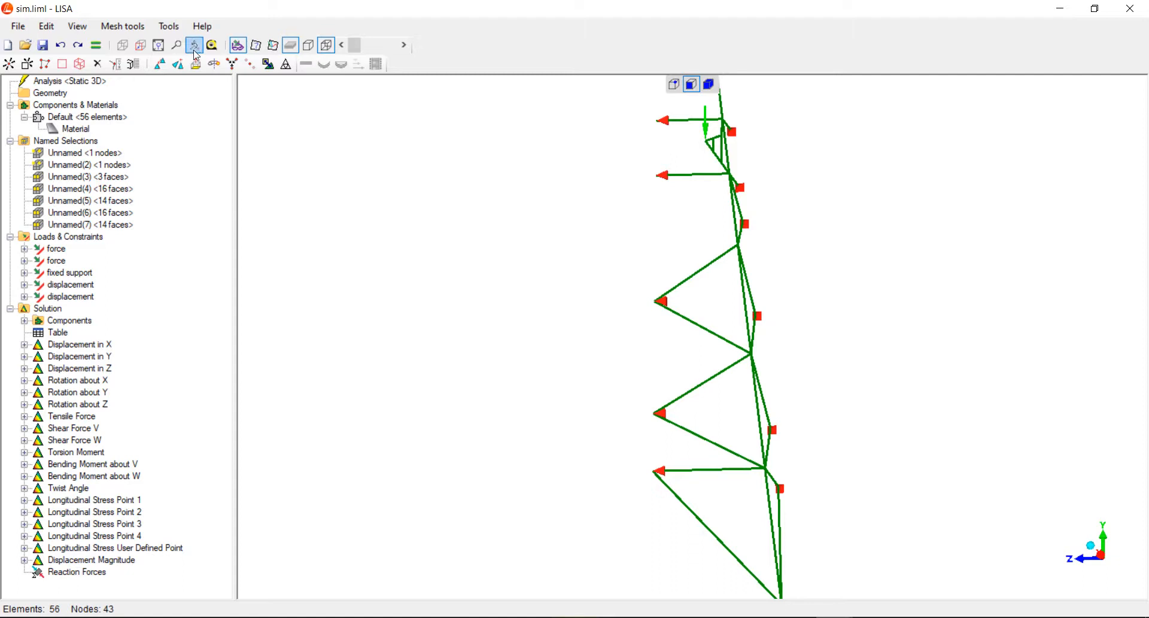
pyautogui.moveTo(157, 45)
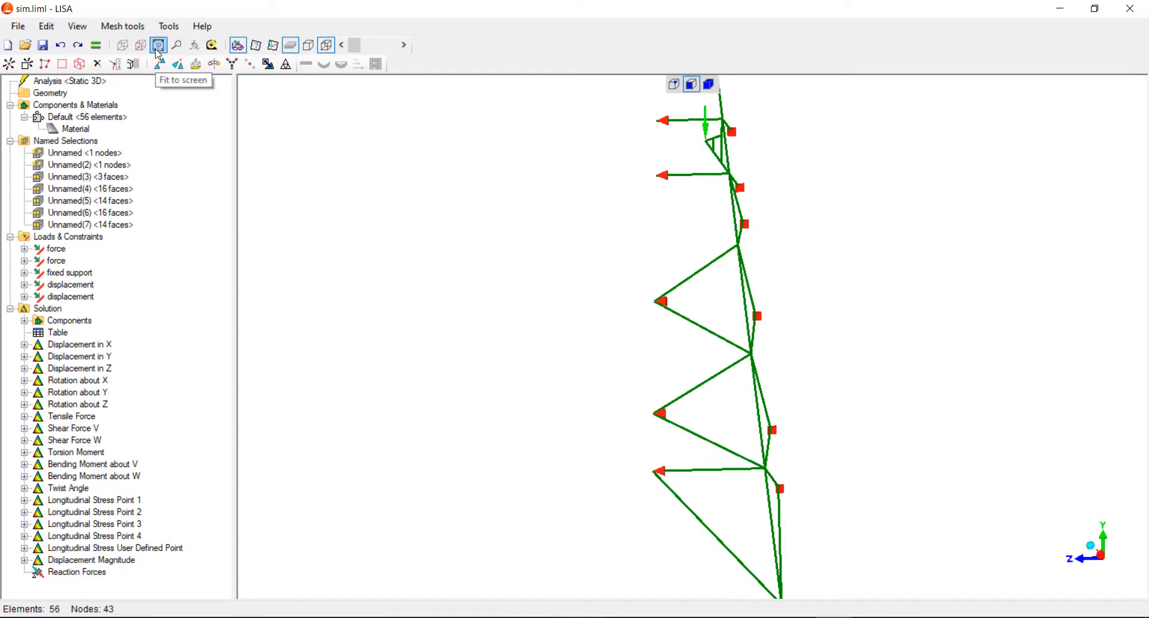
# Fit the model in a front view and start a displacement constraint on the arm-tip node.
pyautogui.click(158, 45)
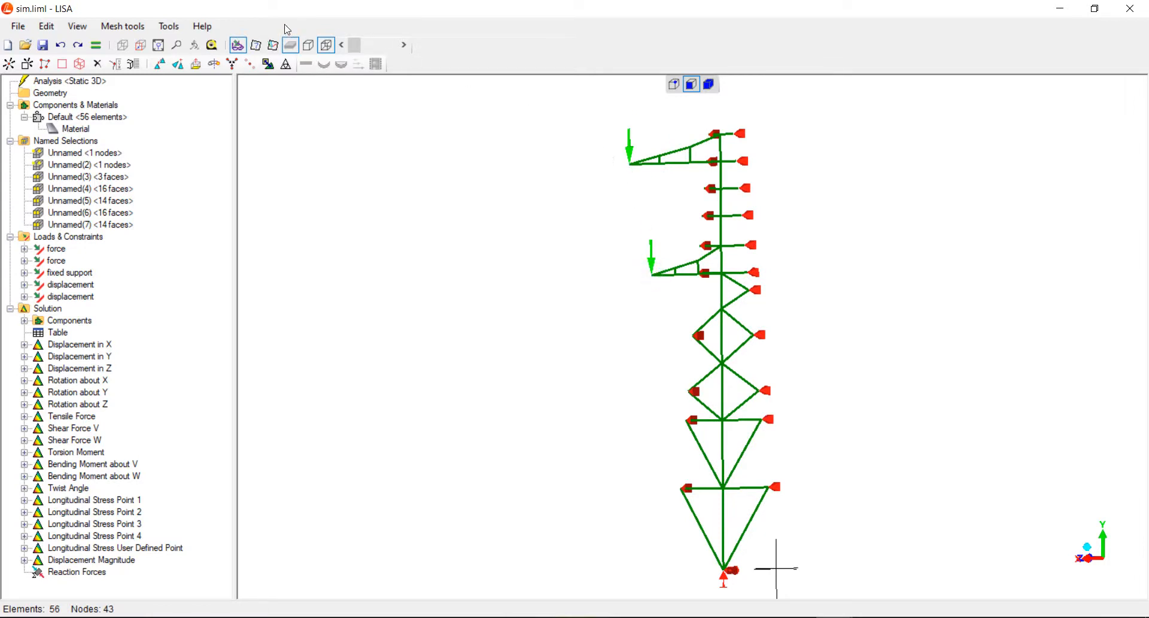
pyautogui.click(673, 84)
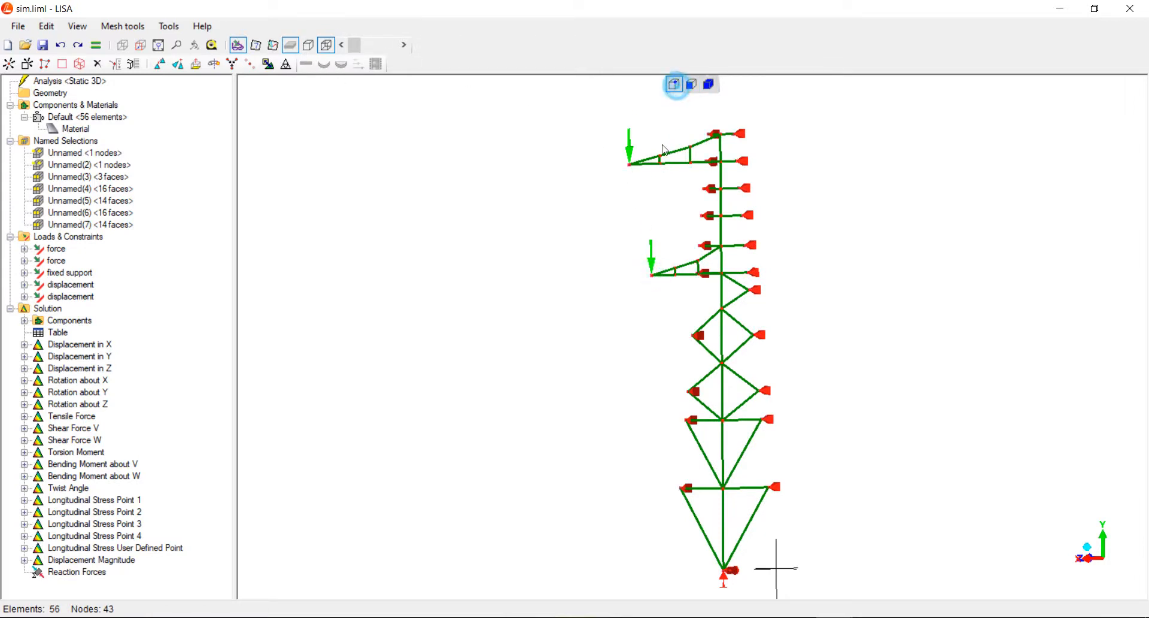
pyautogui.rightClick(627, 163)
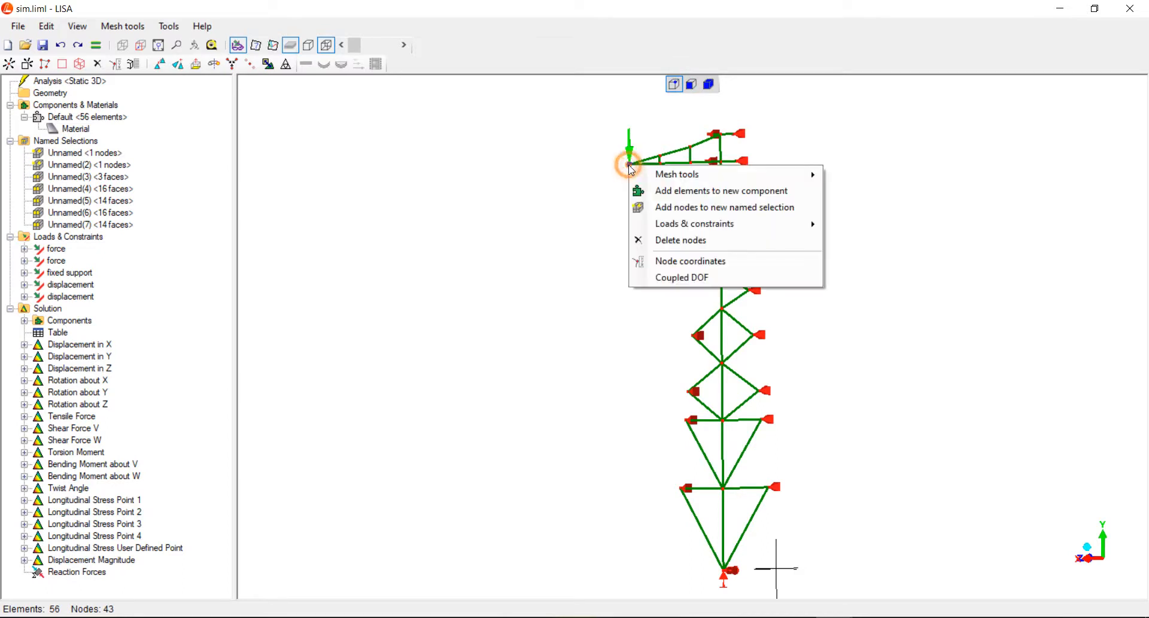
pyautogui.moveTo(694, 223)
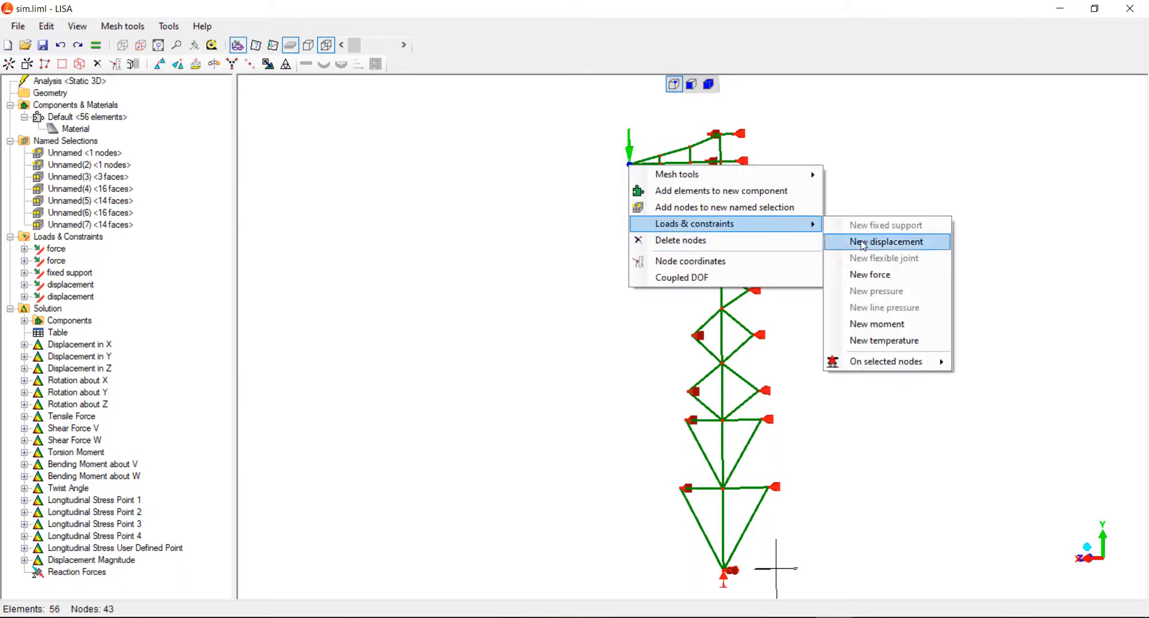
pyautogui.click(888, 241)
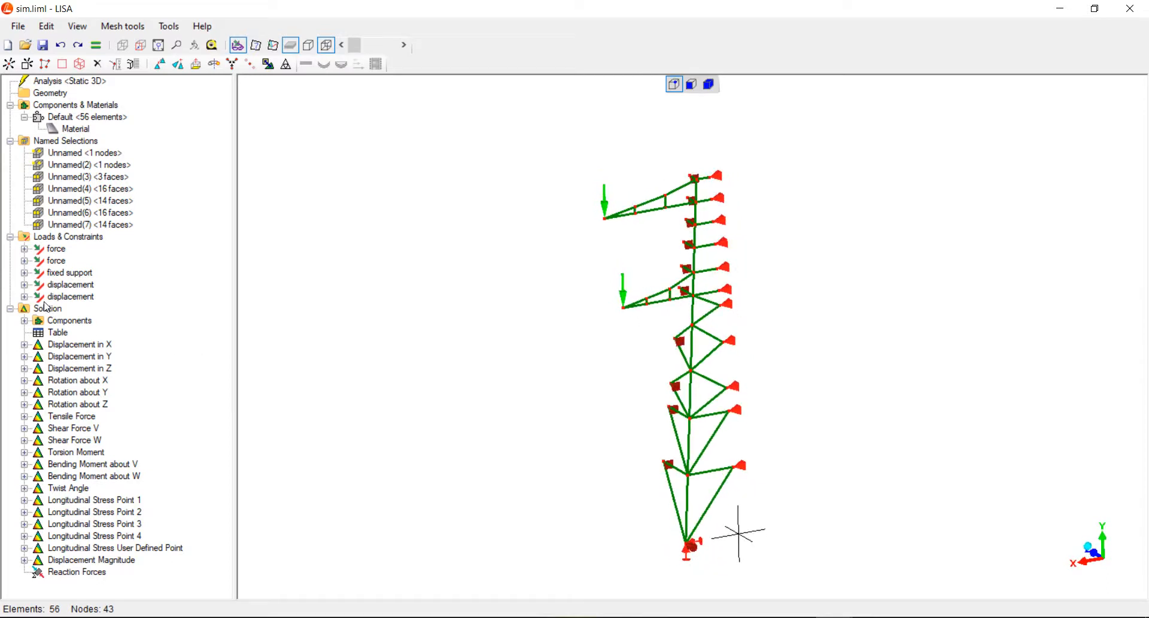
# Clear the existing solution results, re-run the solver, and close the solver report.
pyautogui.rightClick(47, 307)
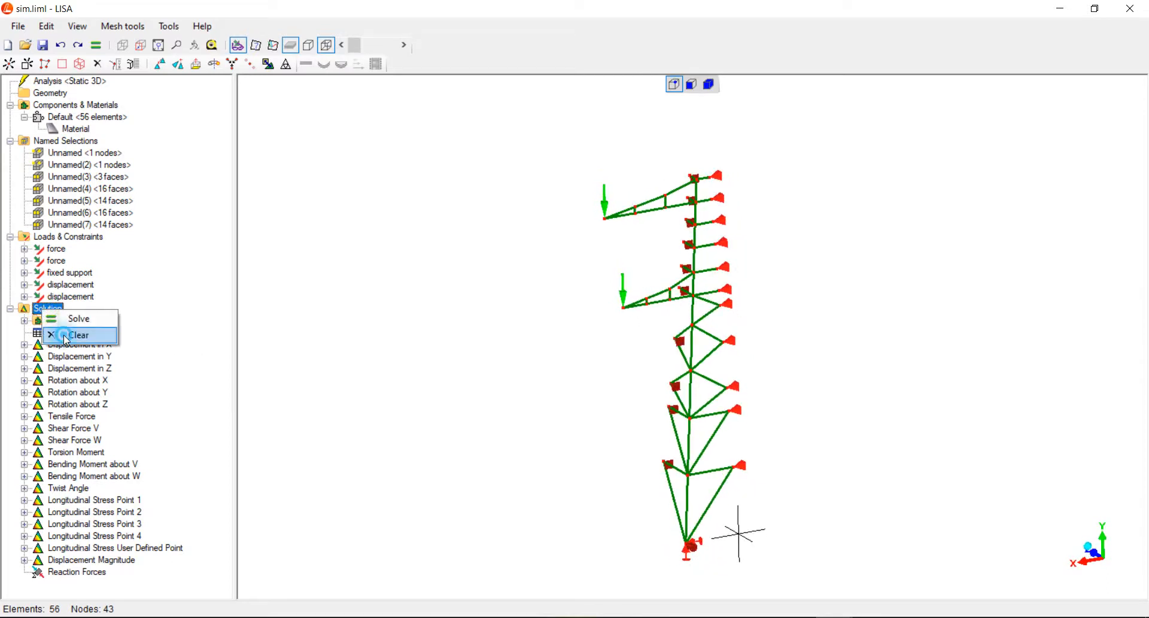
pyautogui.click(78, 335)
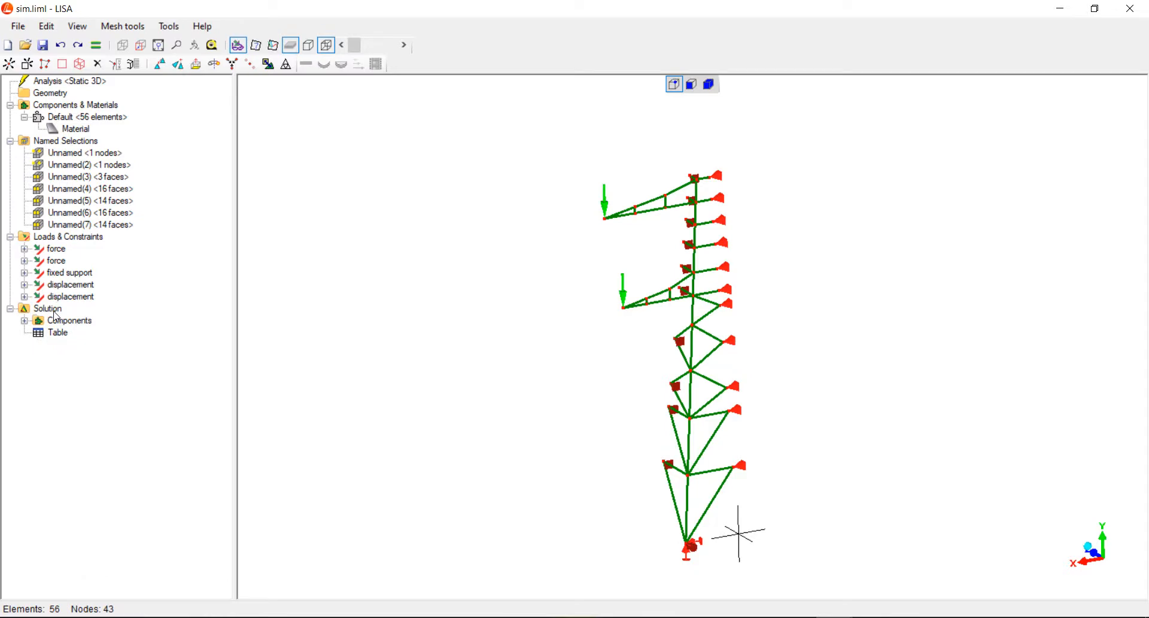
pyautogui.rightClick(48, 308)
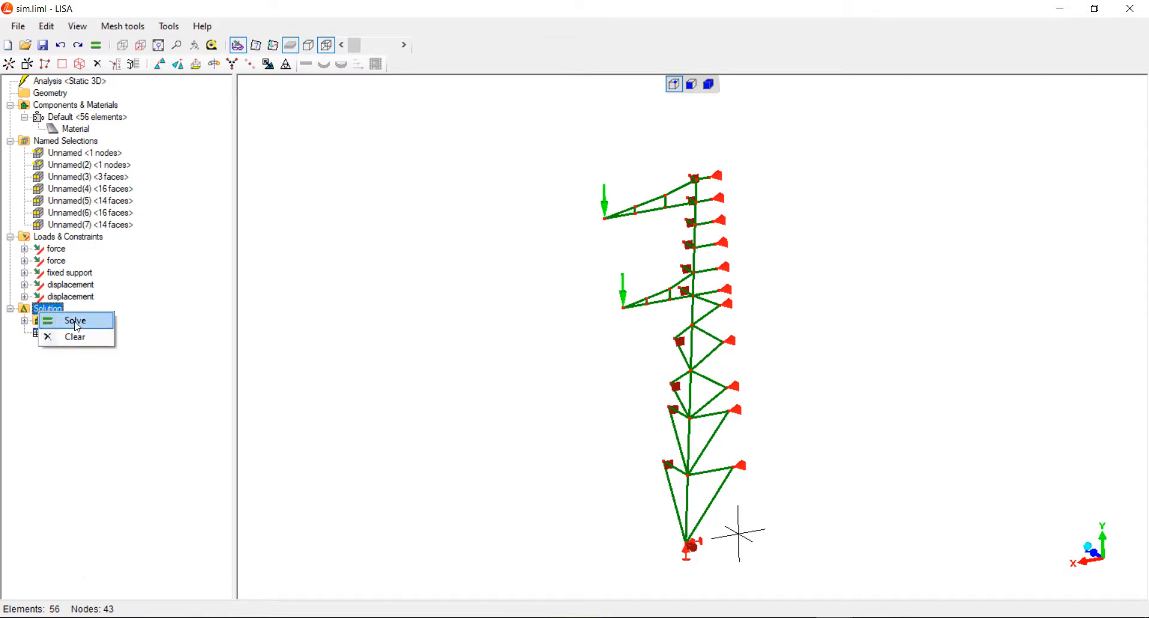
pyautogui.click(76, 321)
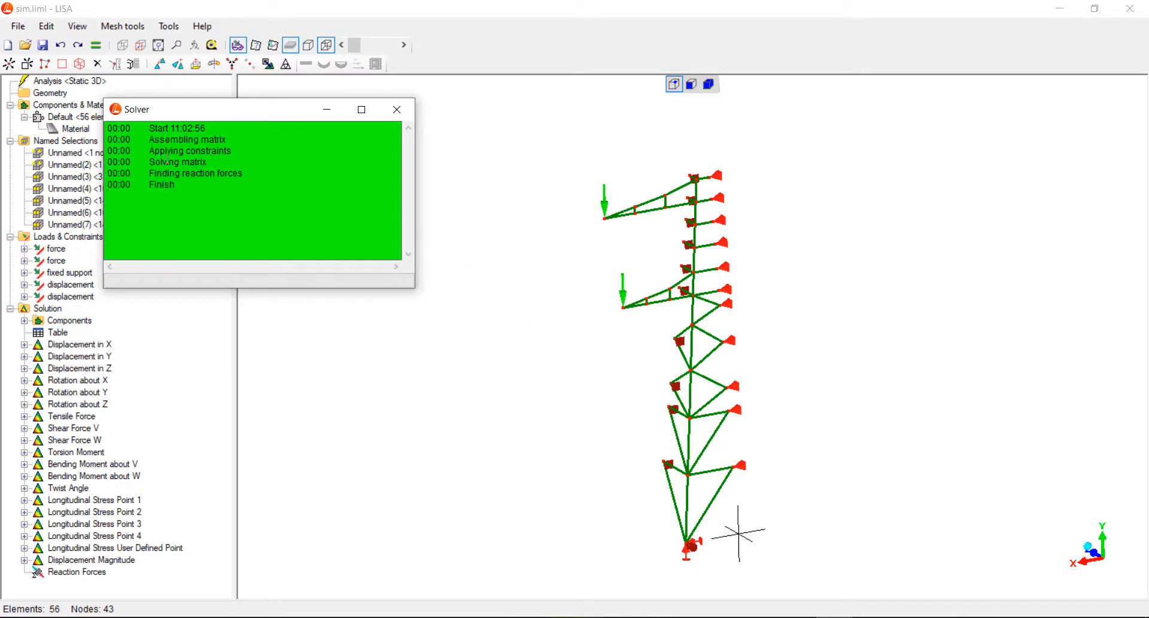
pyautogui.click(396, 109)
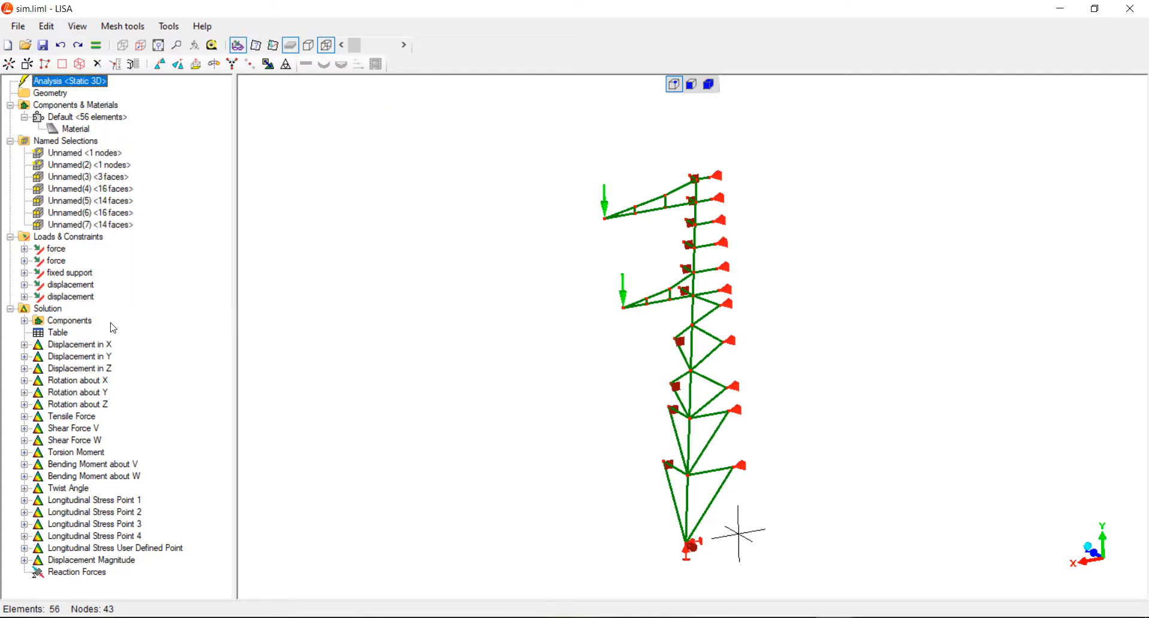
# Review the Displacement in X and Y and Rotation about X and Y contours.
pyautogui.click(78, 344)
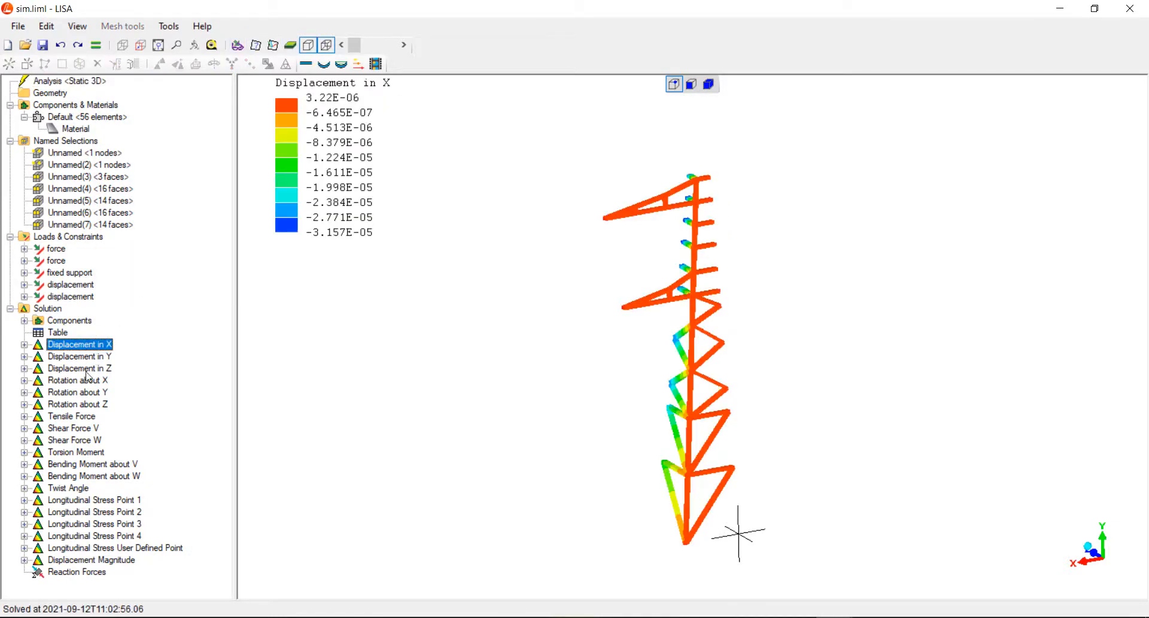
pyautogui.click(78, 356)
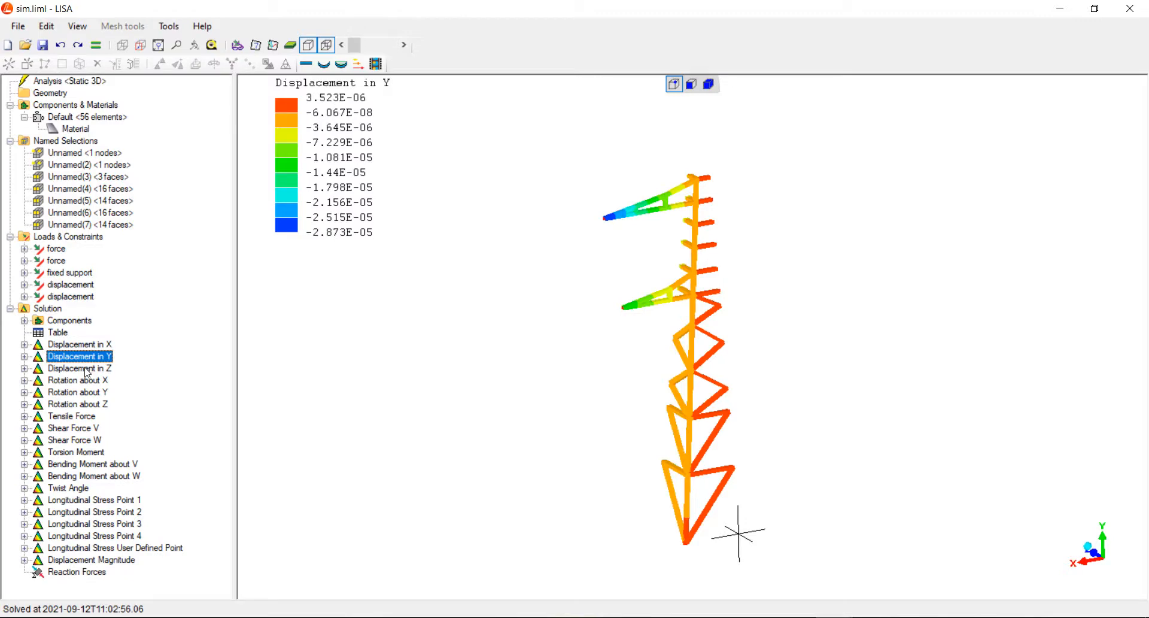
pyautogui.click(76, 380)
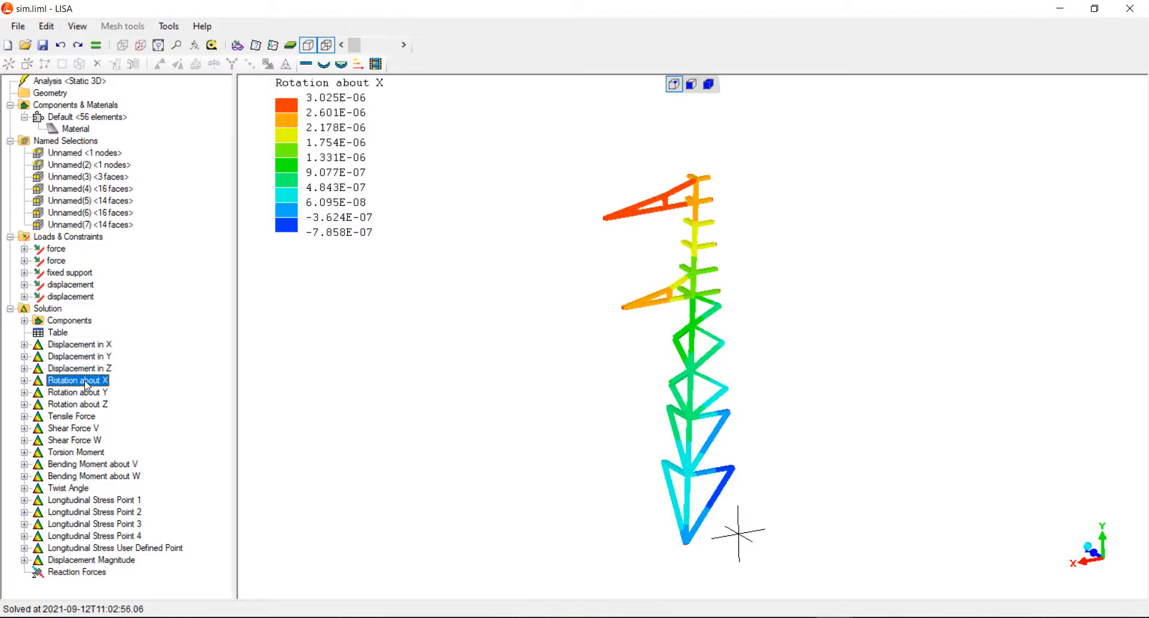
pyautogui.click(77, 392)
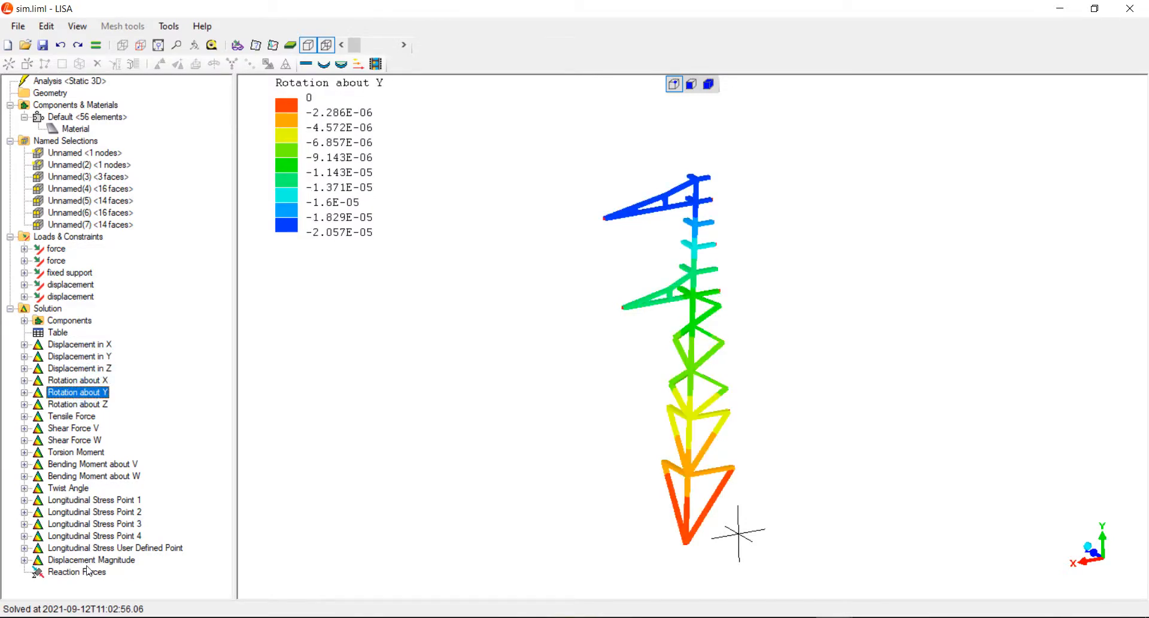
# Display Displacement Magnitude contours, orbit the tower in 3D, and pick Reaction Forces.
pyautogui.click(91, 559)
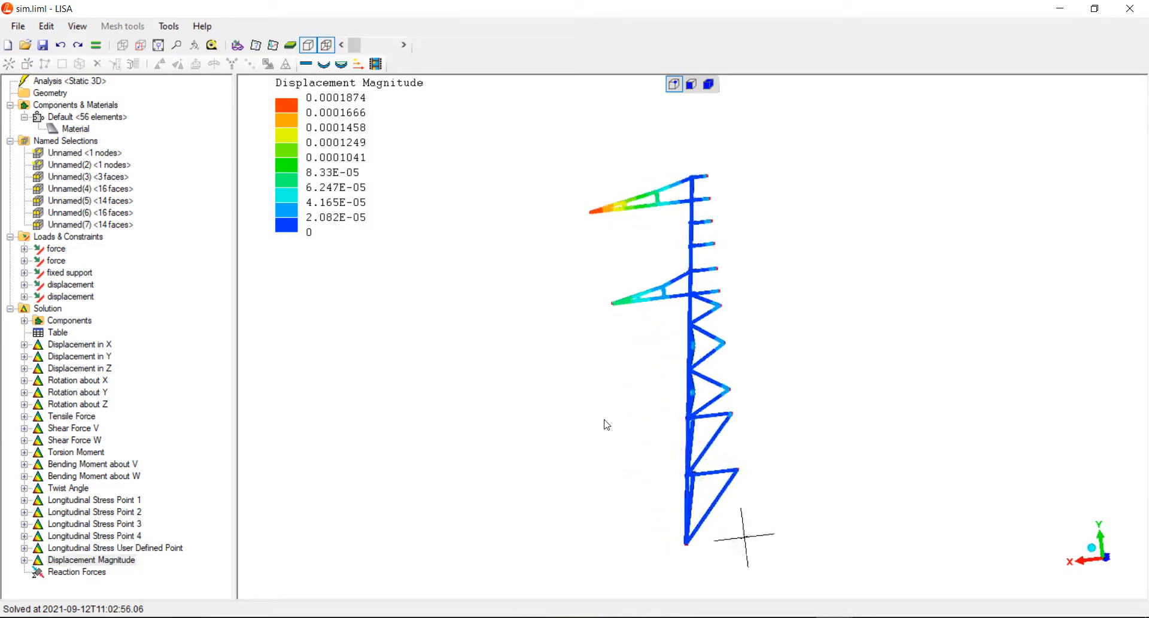
pyautogui.moveTo(607, 425); pyautogui.dragTo(676, 431)
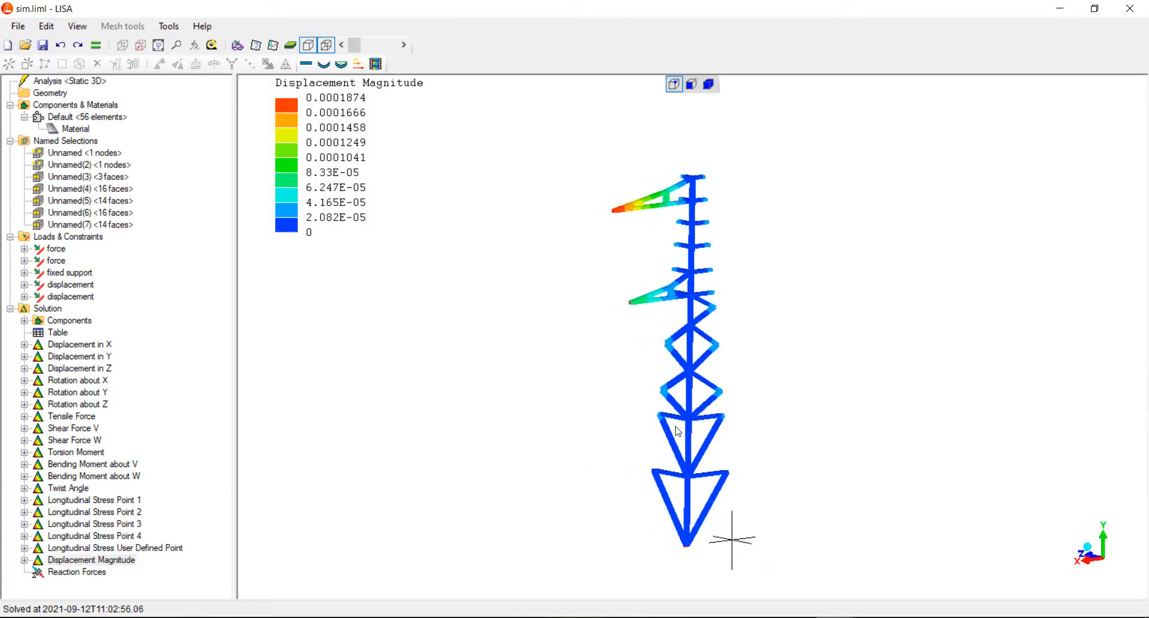
pyautogui.click(76, 571)
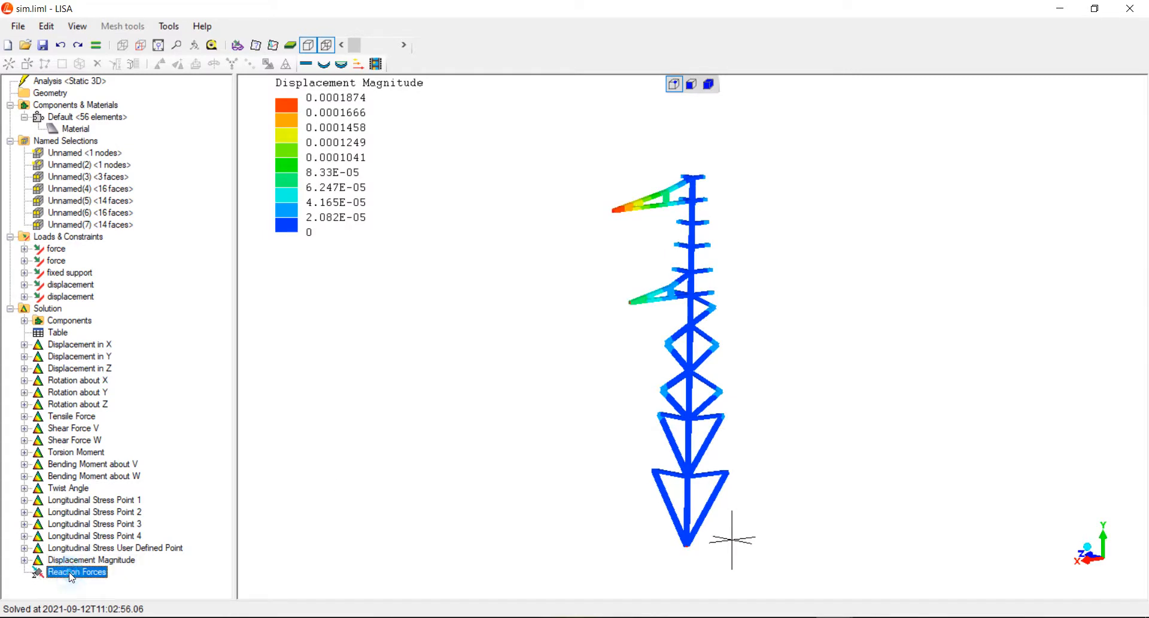
pyautogui.doubleClick(76, 572)
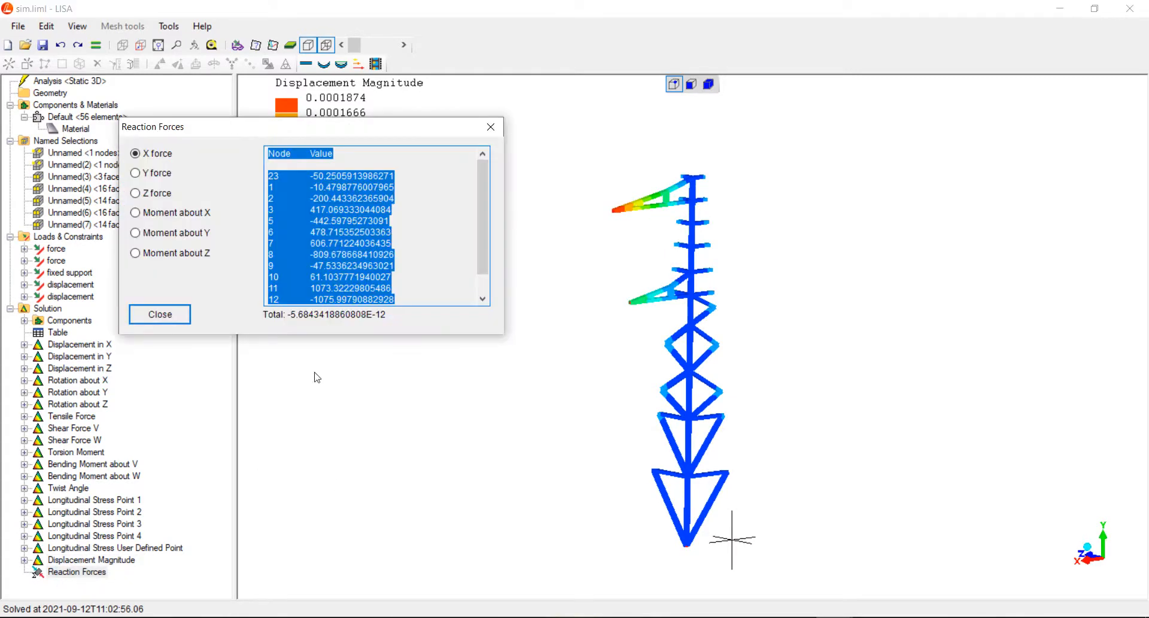
pyautogui.click(136, 173)
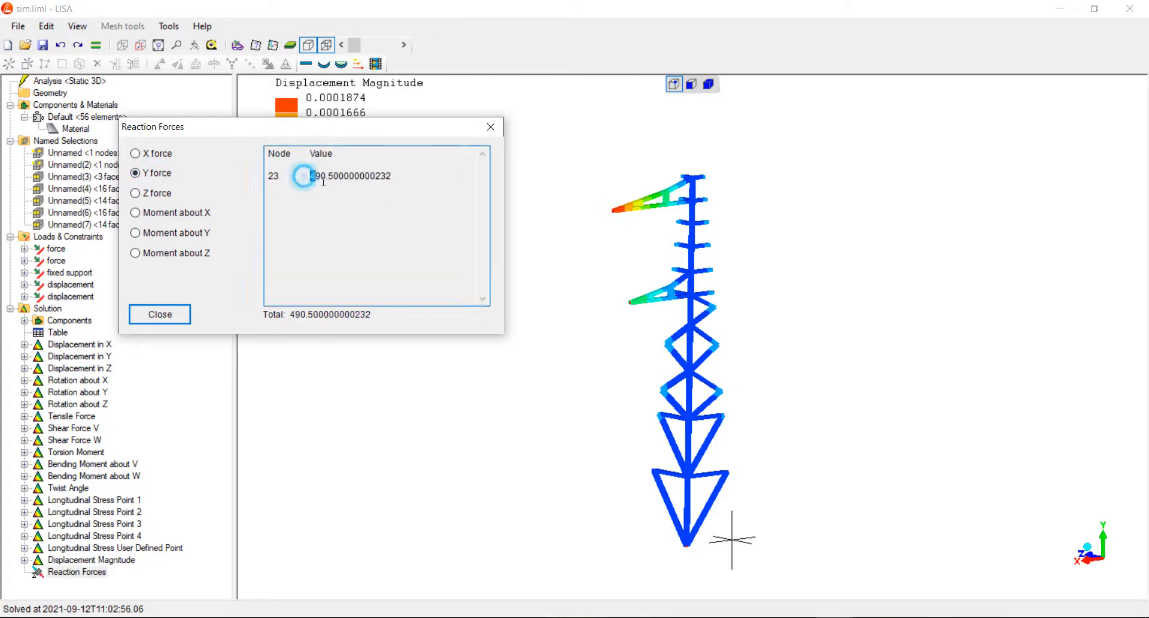
pyautogui.click(491, 127)
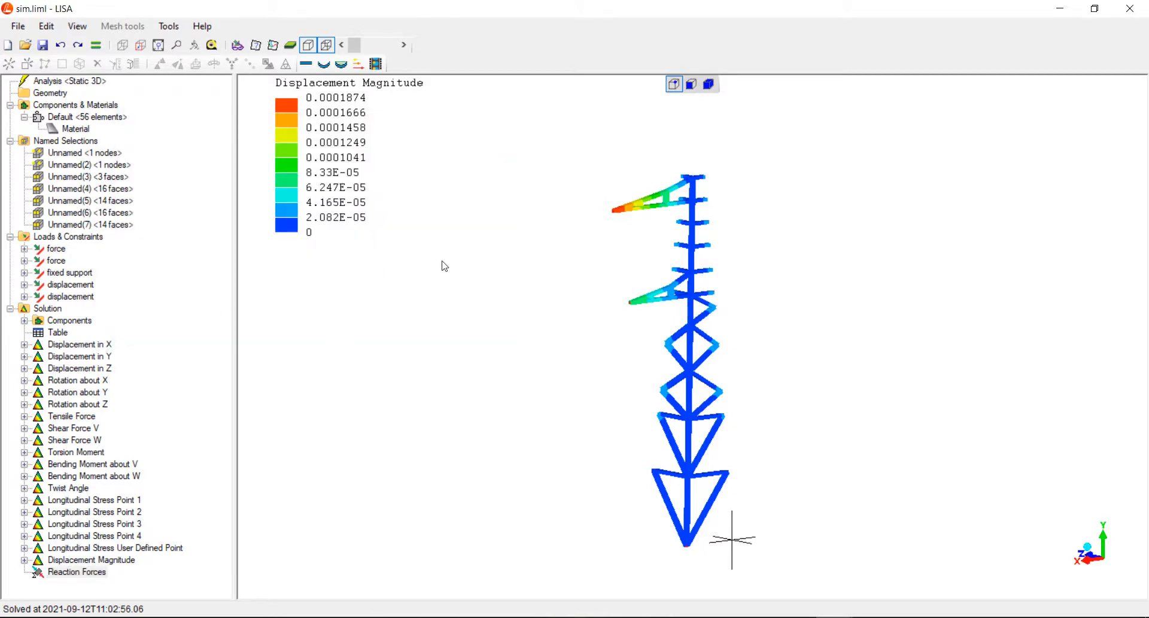
pyautogui.moveTo(633, 233)
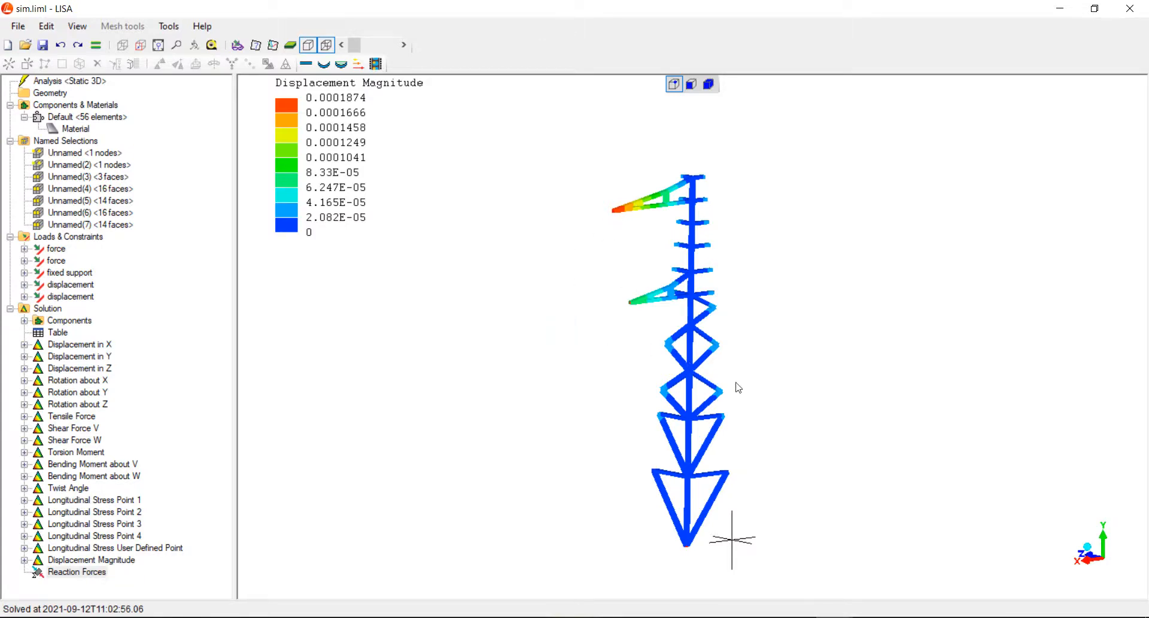
pyautogui.moveTo(737, 387); pyautogui.dragTo(665, 377)
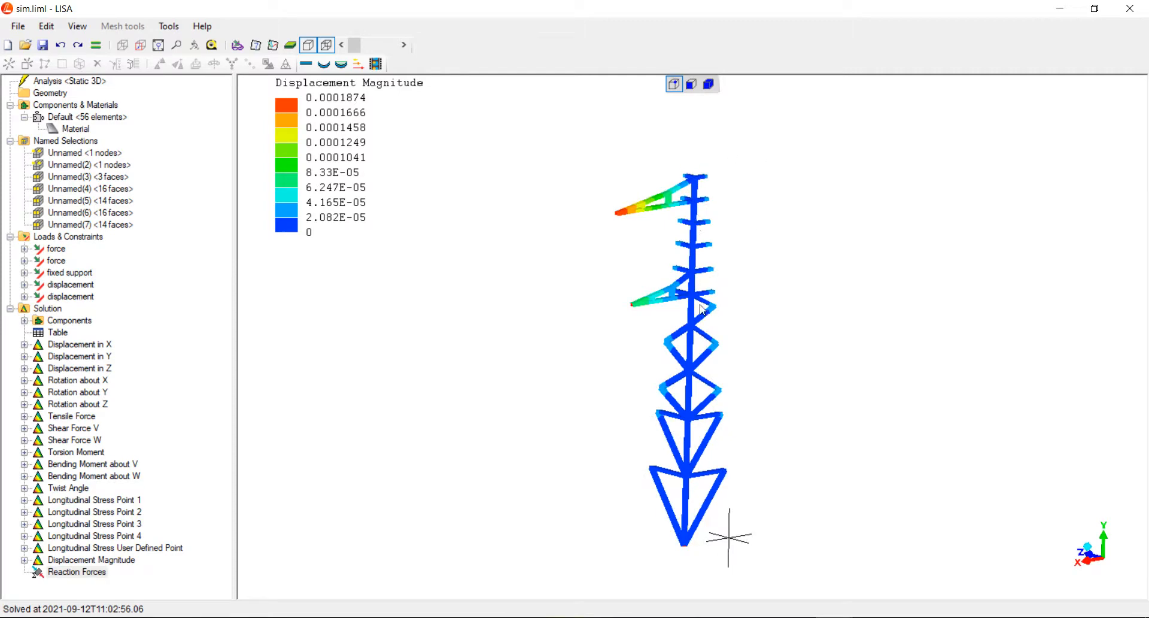
pyautogui.moveTo(685, 292)
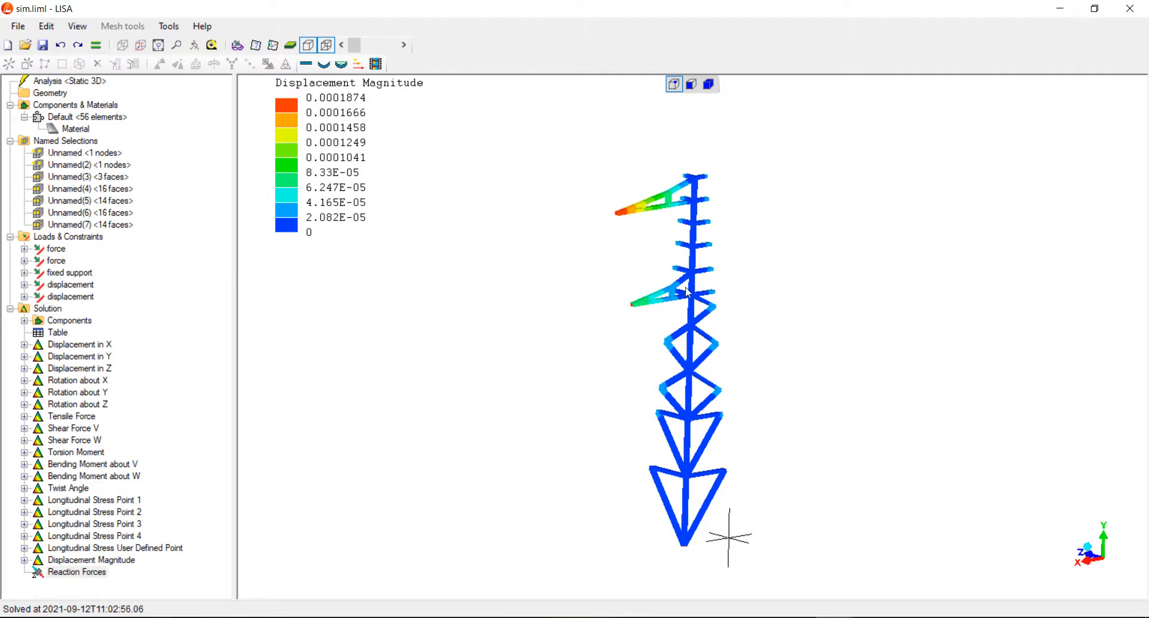
pyautogui.moveTo(156, 272)
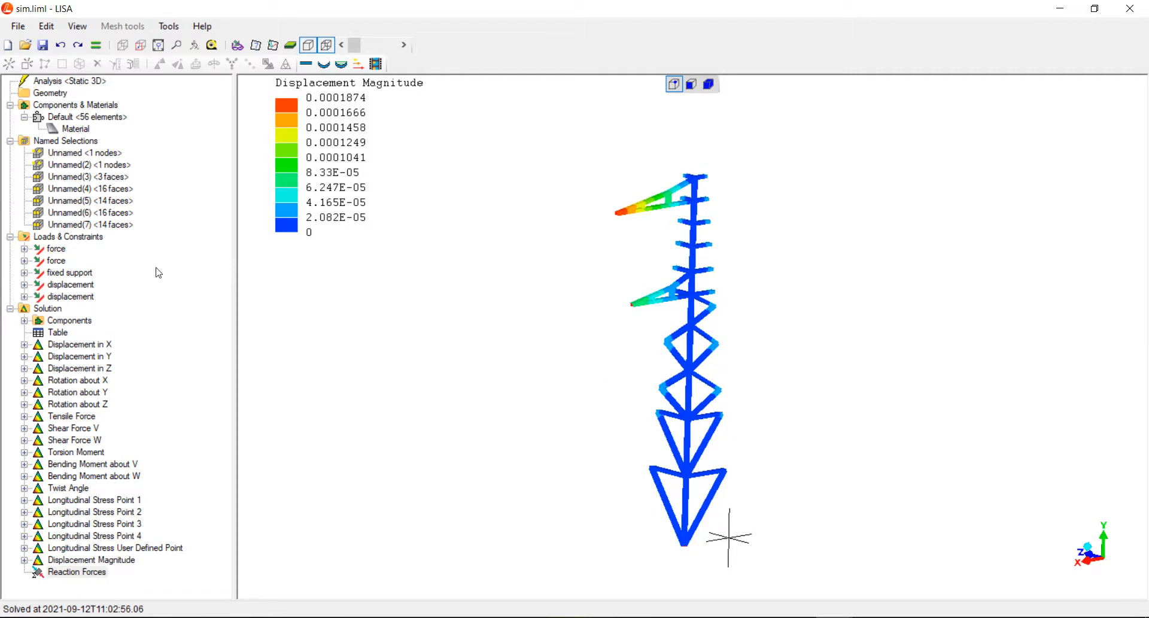
pyautogui.moveTo(182, 69)
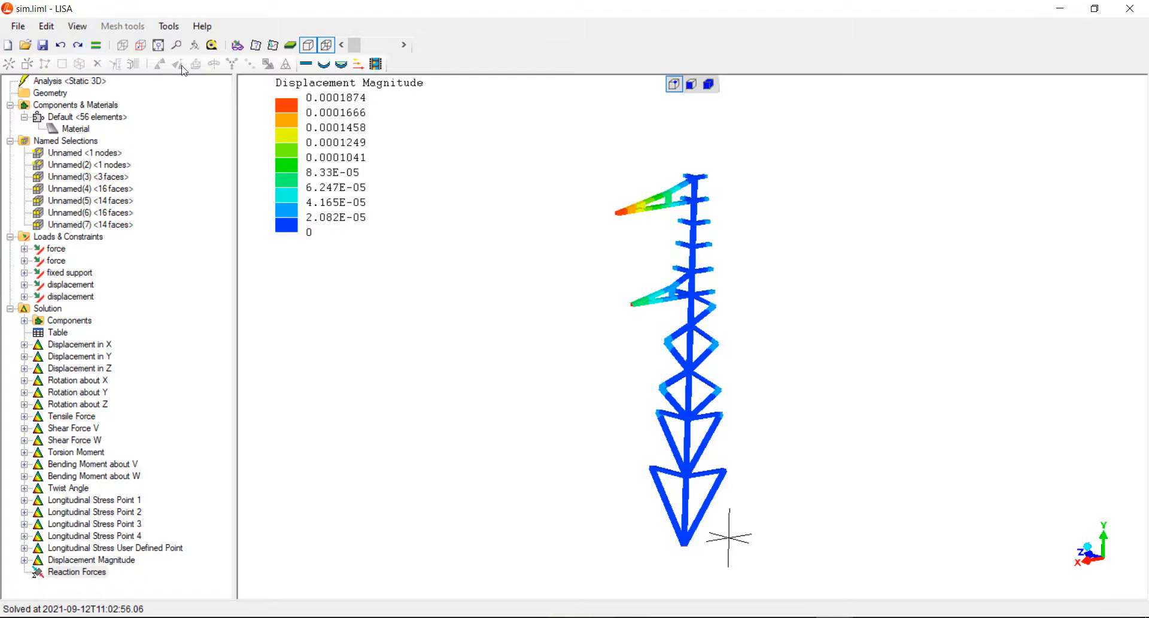